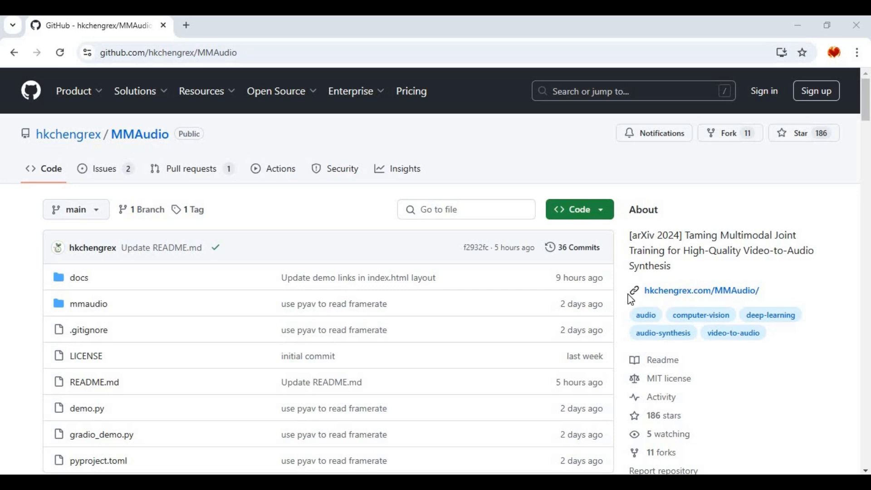
mouse_move(483, 343)
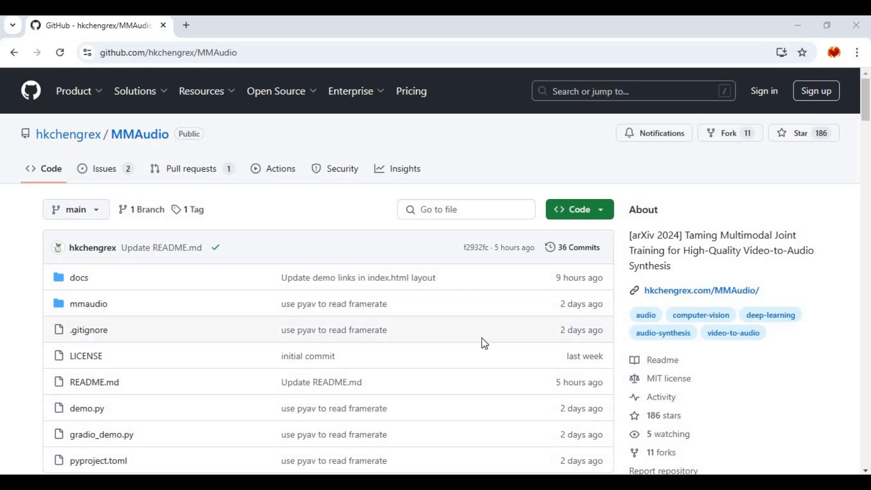
Step: Play the Sora sample video on the MMAudio GitHub page with sound on
scroll(down, 3)
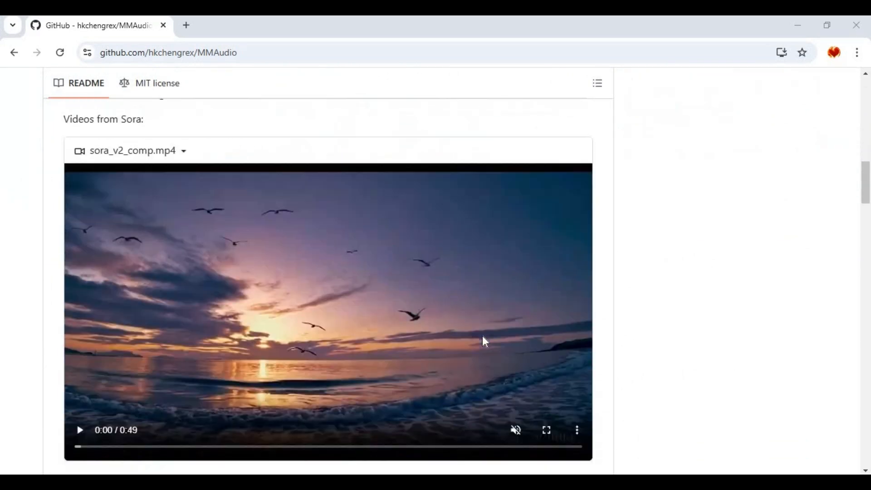
click(79, 429)
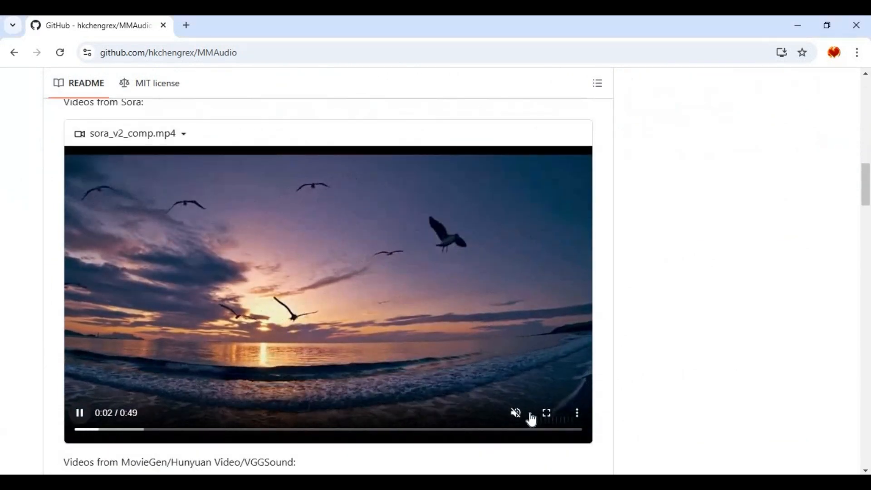
click(514, 413)
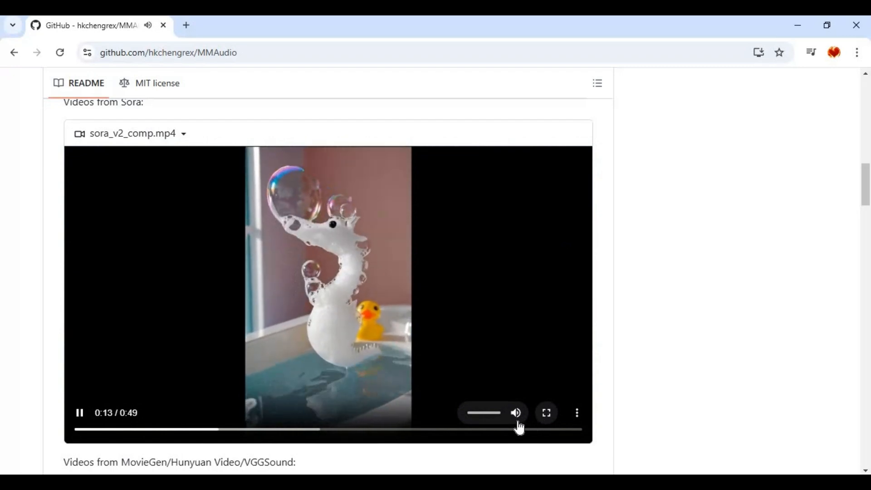
Step: Play the MovieGen sample, pause the Sora video, and scroll back to the top
scroll(down, 3)
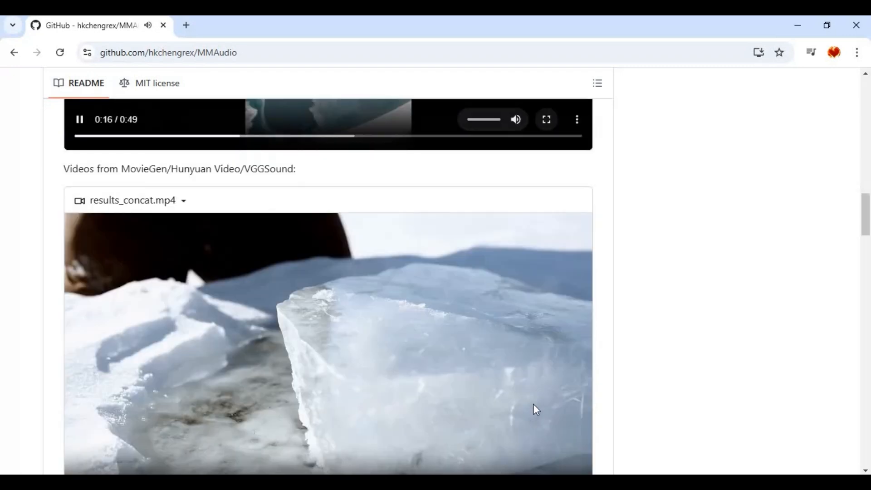
scroll(down, 3)
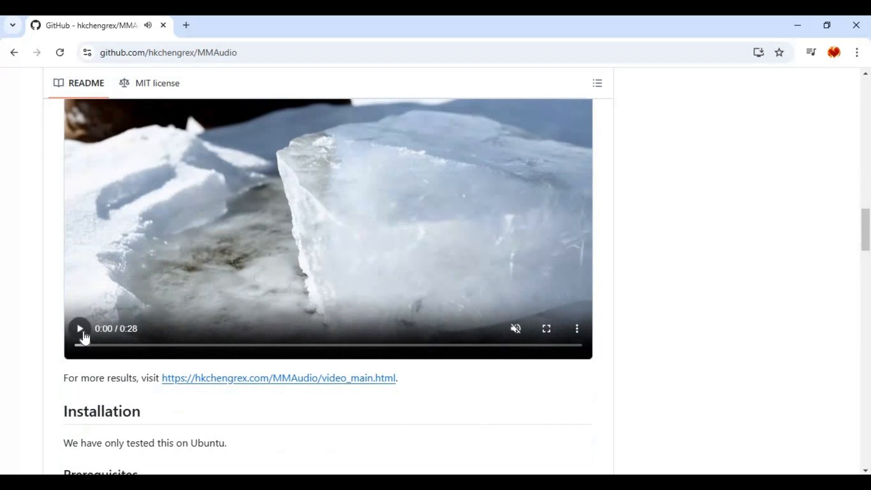
click(79, 328)
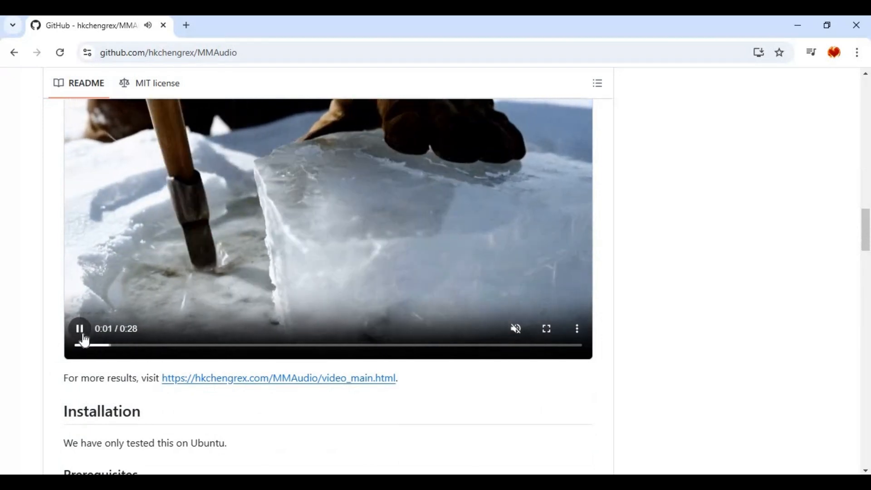
scroll(down, 3)
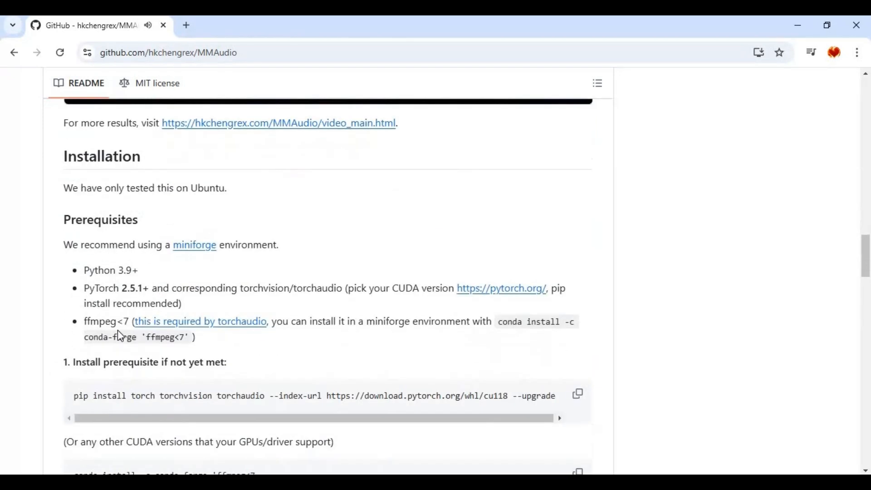
scroll(up, 3)
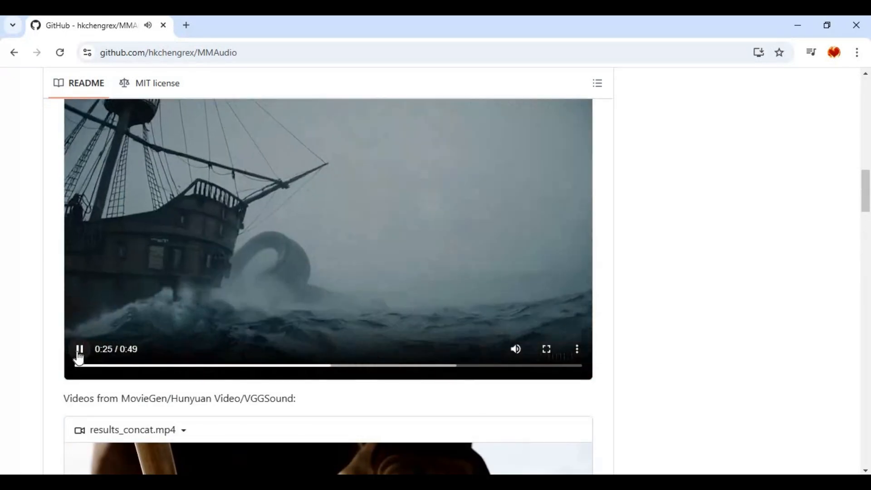
click(80, 348)
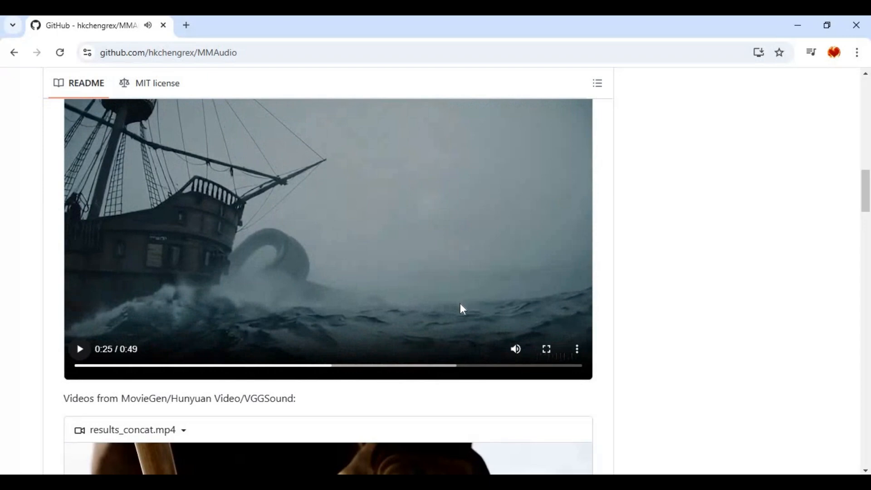
scroll(up, 3)
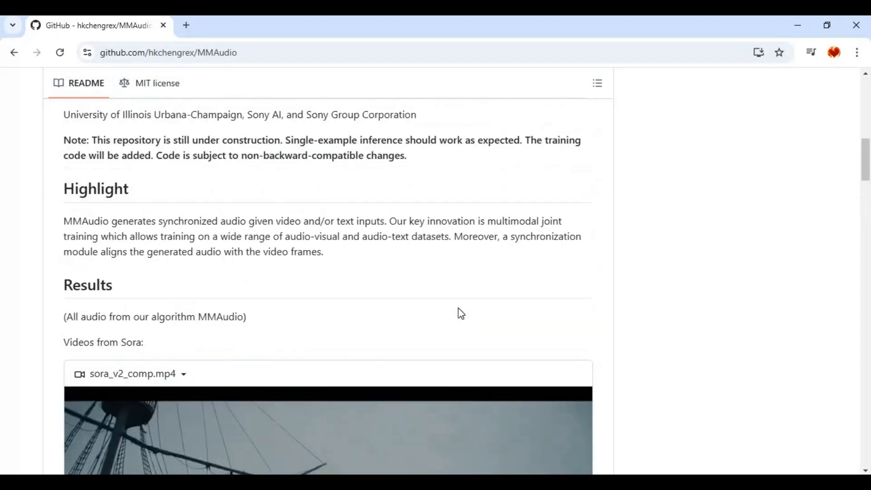
scroll(up, 3)
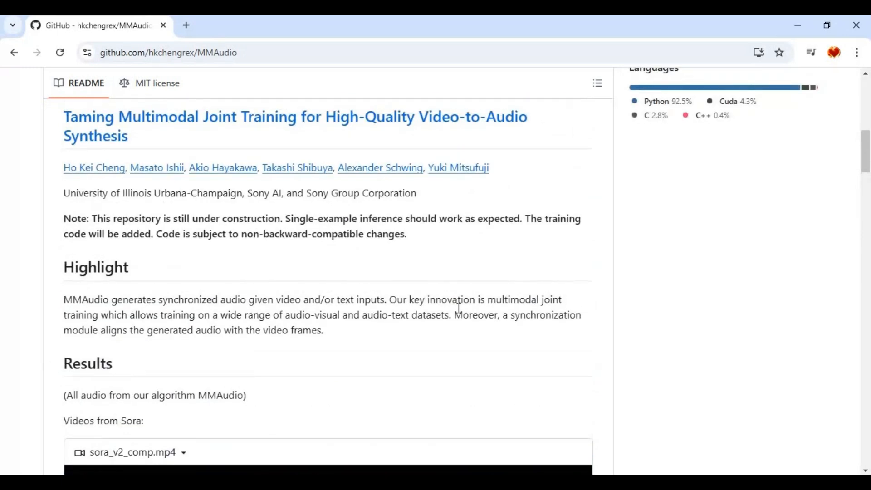
scroll(up, 3)
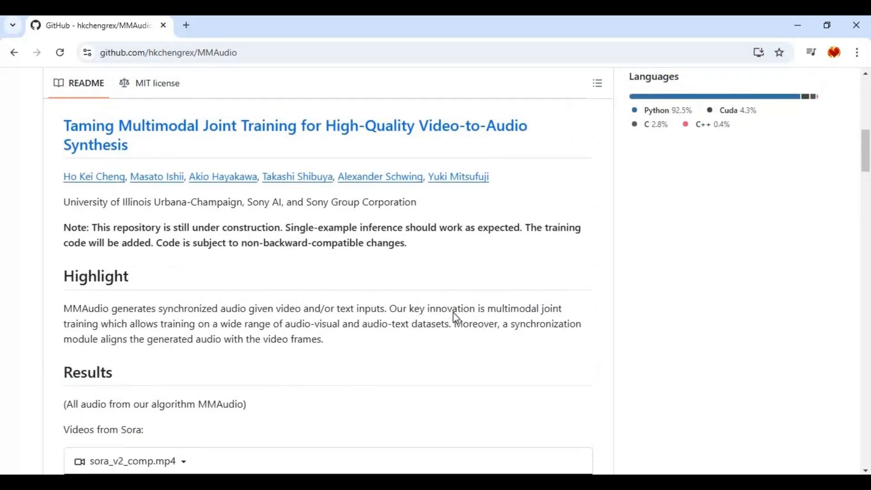
scroll(up, 3)
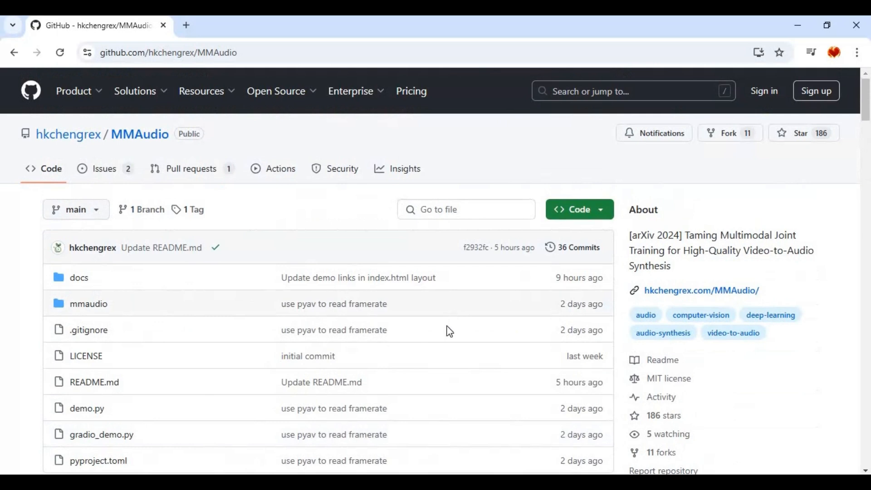
mouse_move(412, 336)
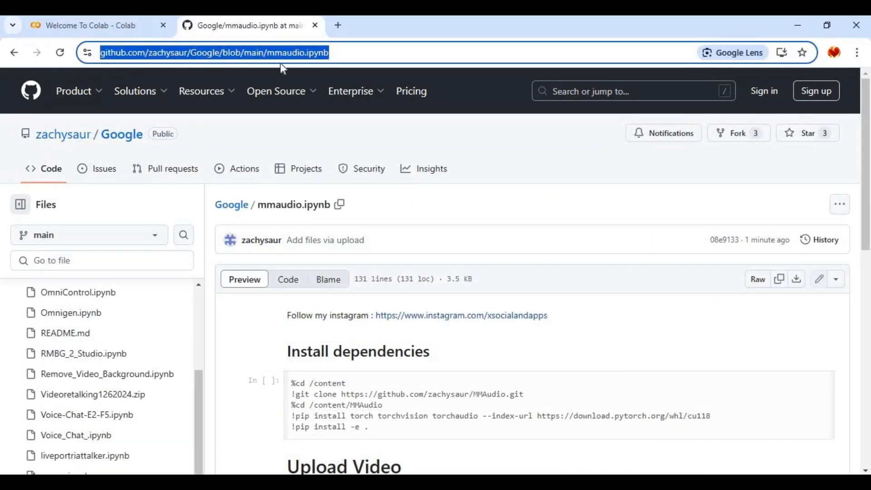
mouse_move(598, 247)
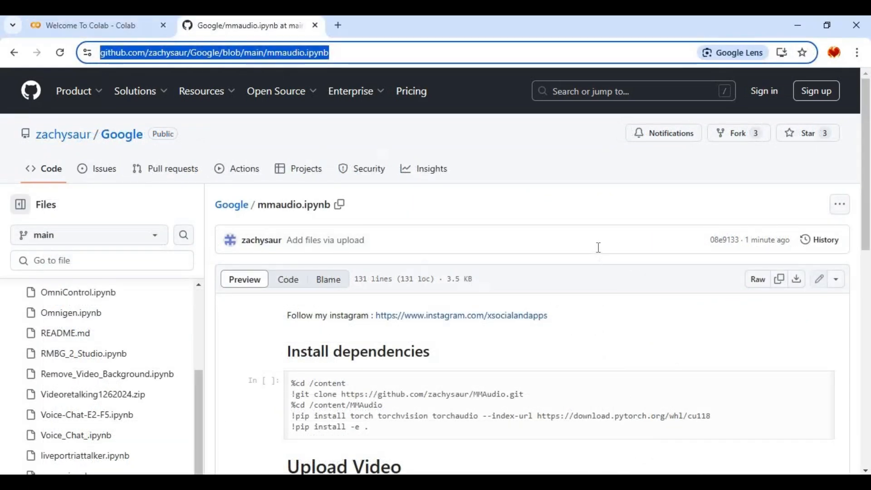
mouse_move(864, 224)
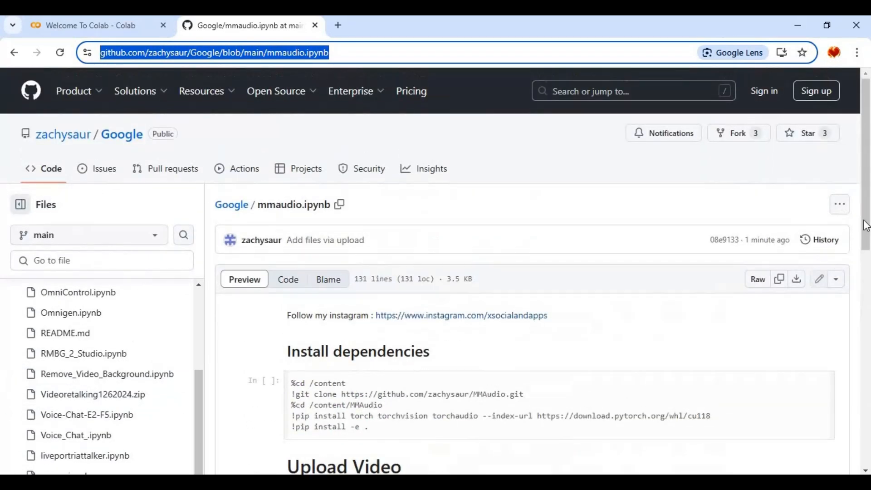
mouse_move(798, 279)
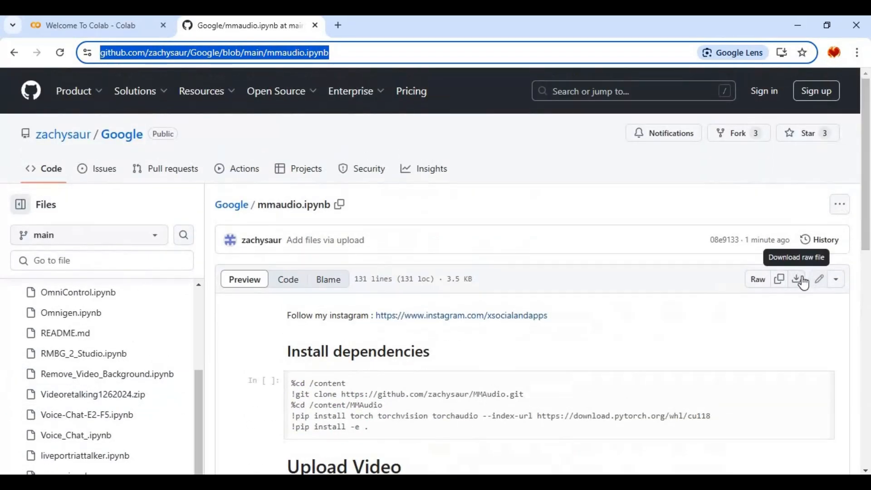
mouse_move(436, 267)
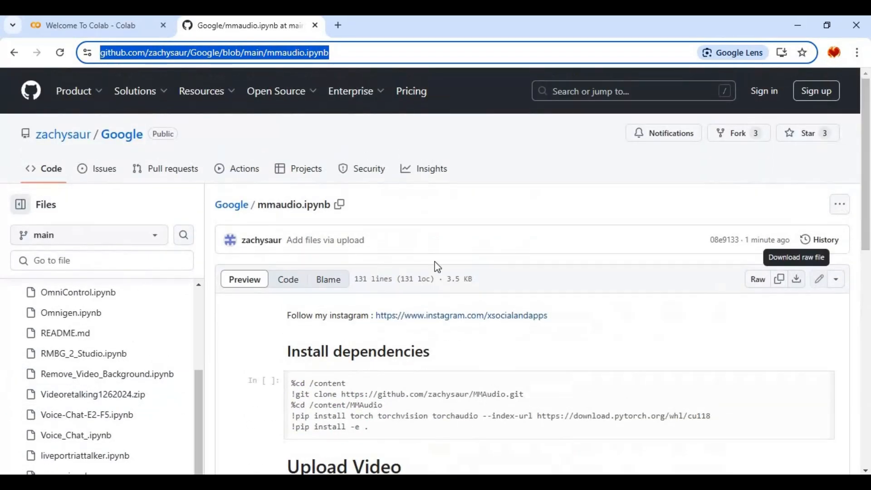
Step: Create a new blank Colab notebook and dismiss the release notes panel
click(86, 25)
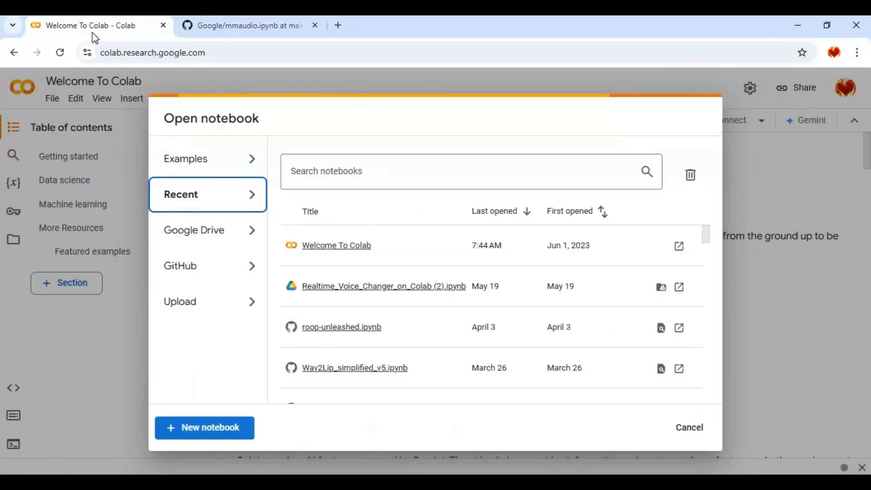
mouse_move(154, 394)
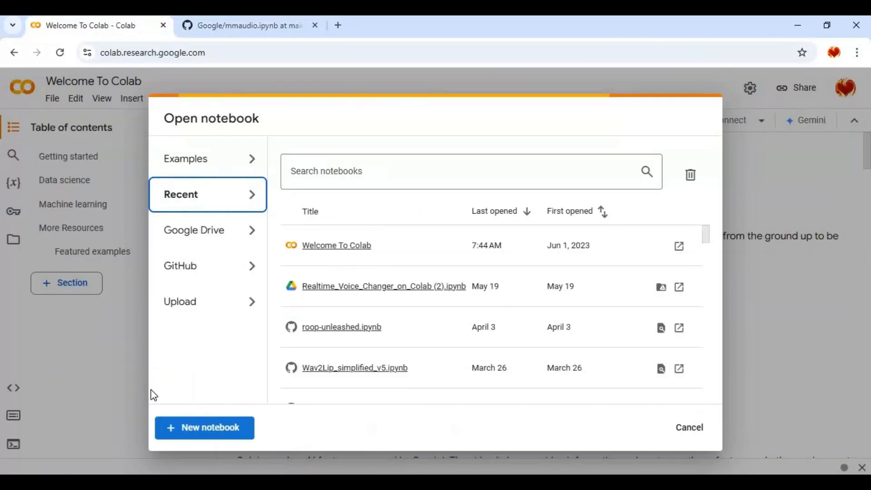
click(204, 427)
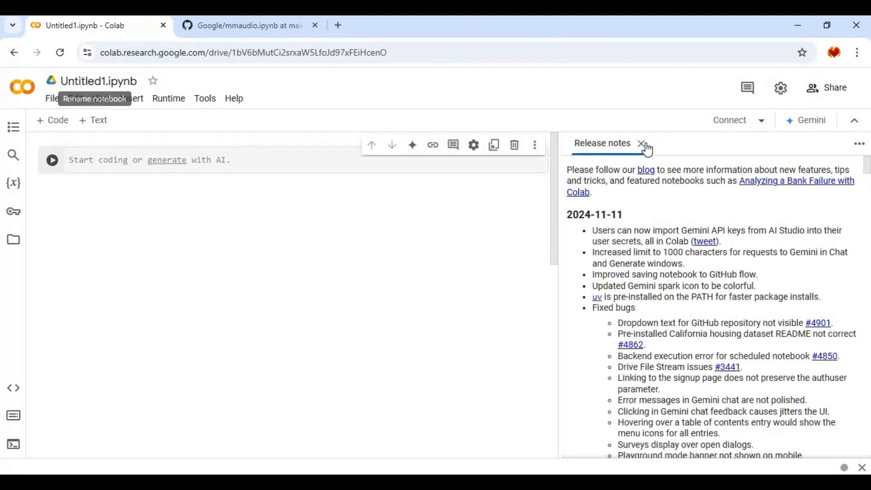
click(642, 143)
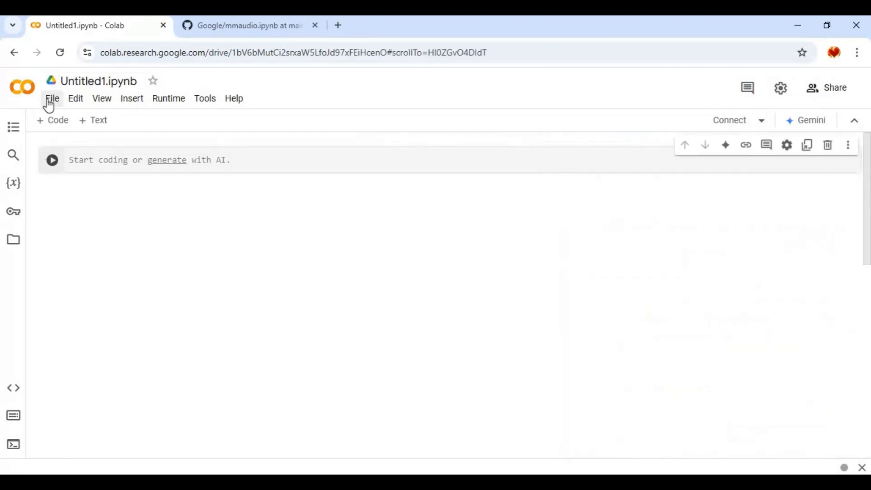
Step: Upload and open mmaudio.ipynb, leaving the untitled notebook
click(52, 98)
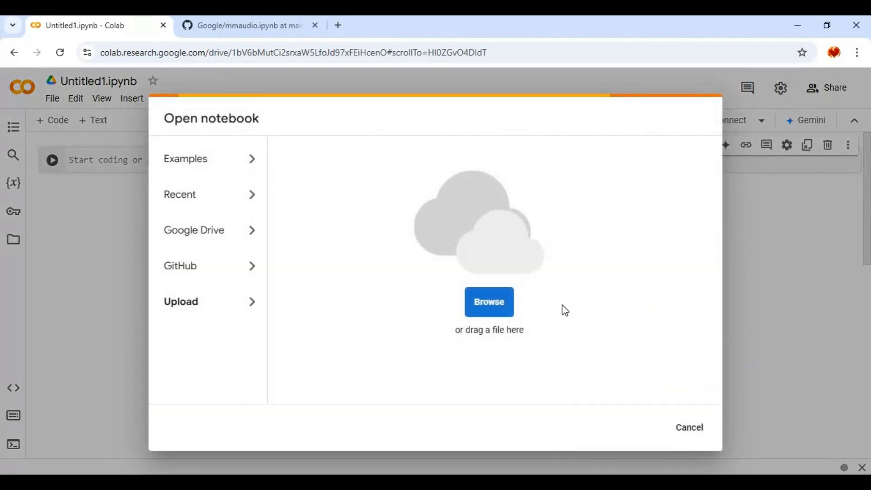
click(488, 302)
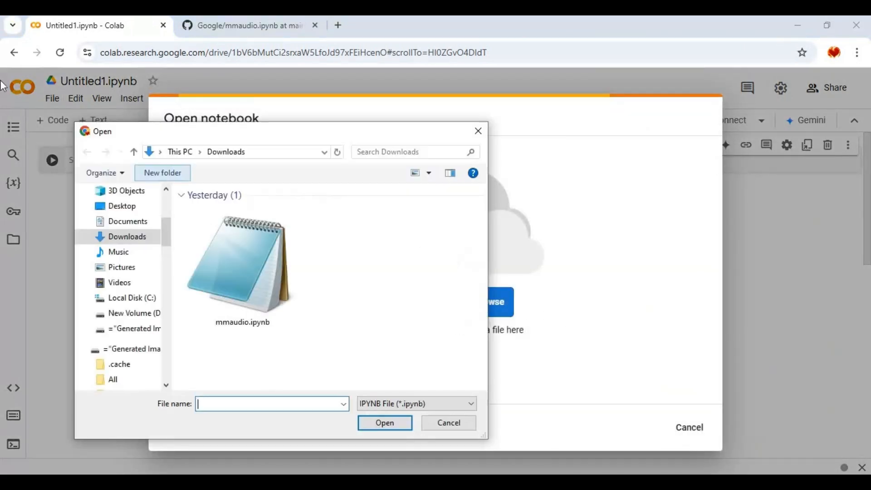
double_click(242, 264)
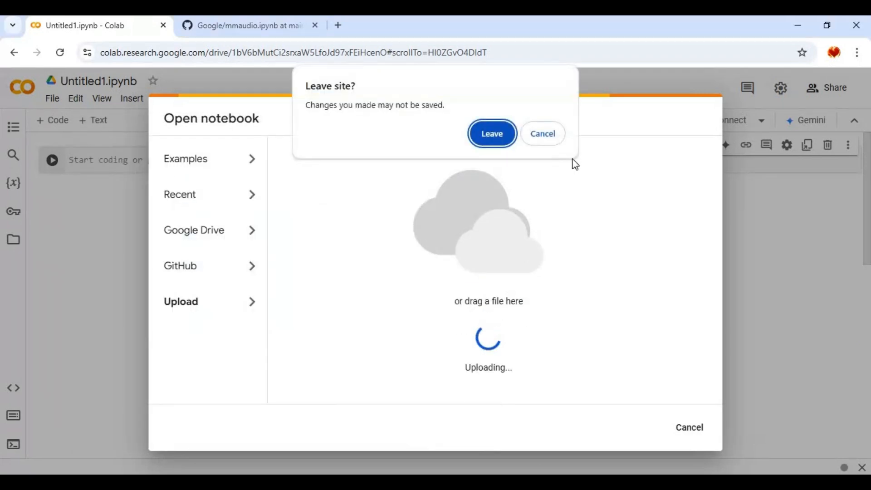
click(490, 134)
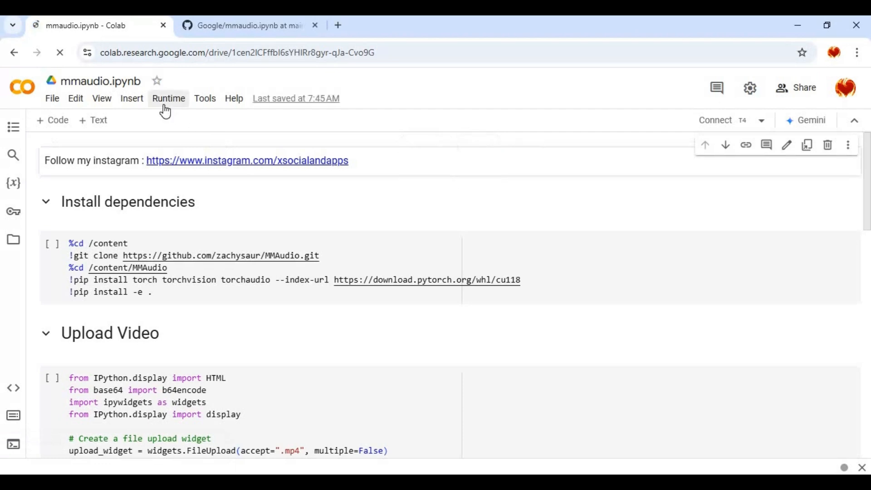
Step: Save T4 GPU as the runtime type and connect to it
click(168, 99)
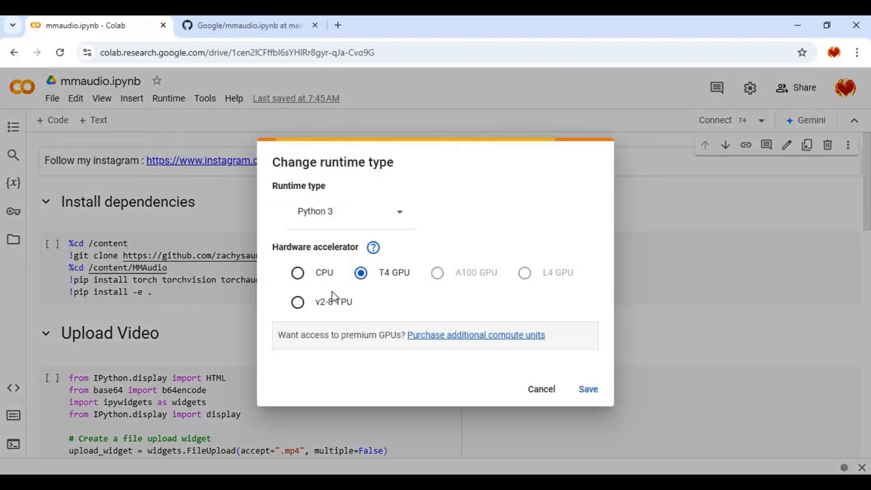
mouse_move(588, 389)
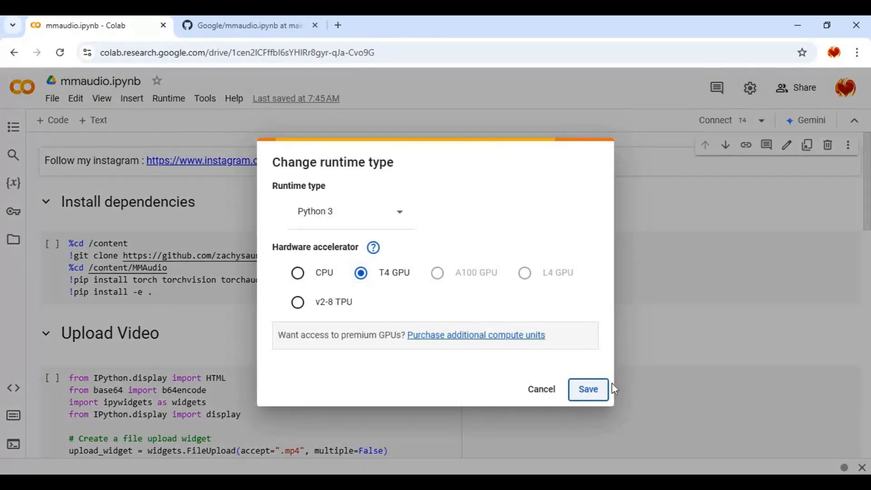
click(587, 389)
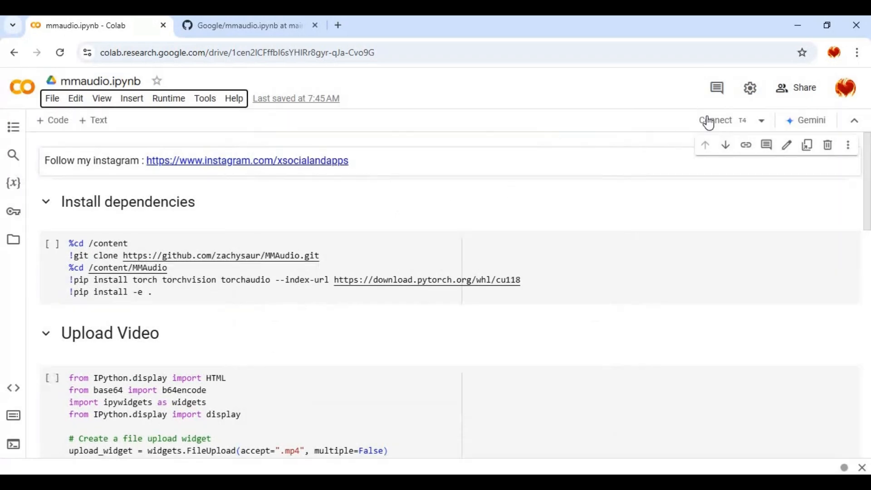
click(716, 120)
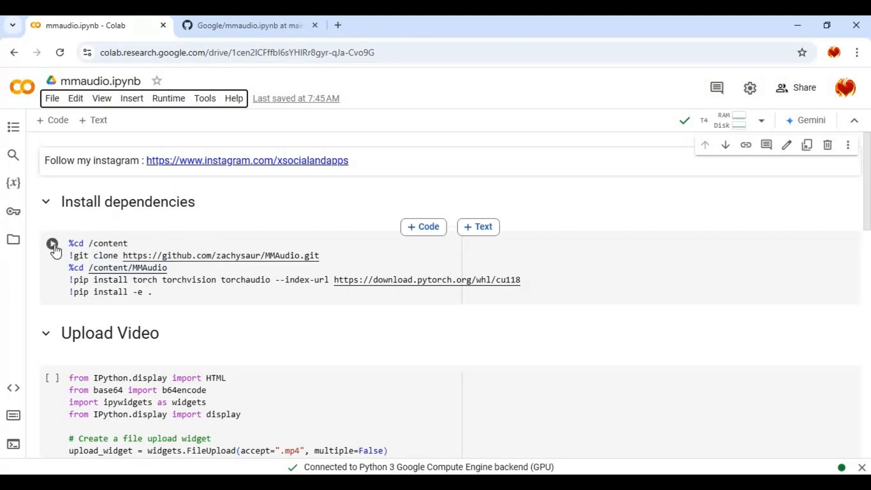
Step: Run the Install dependencies cell, restart the session, and rerun it until mmaudio installs
click(52, 243)
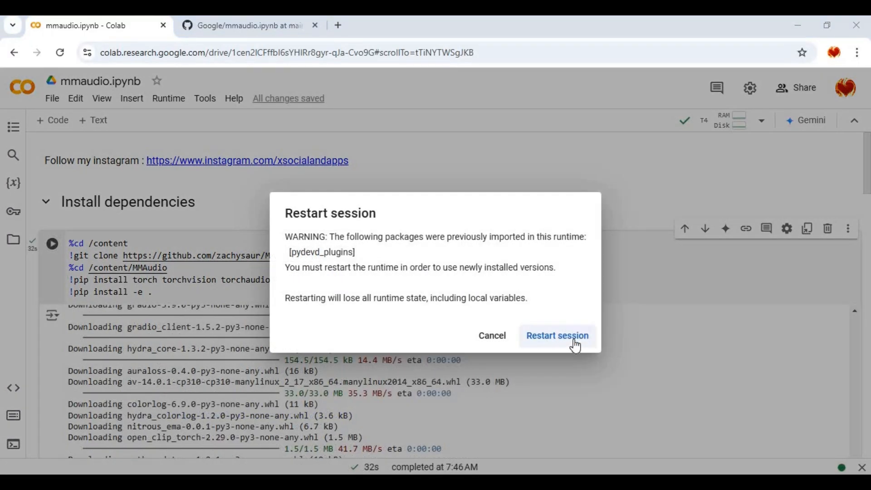
click(556, 335)
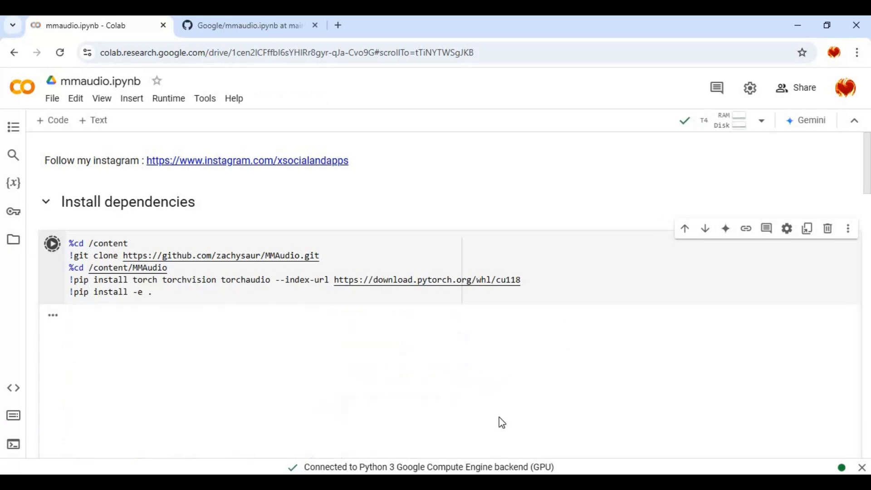
click(52, 243)
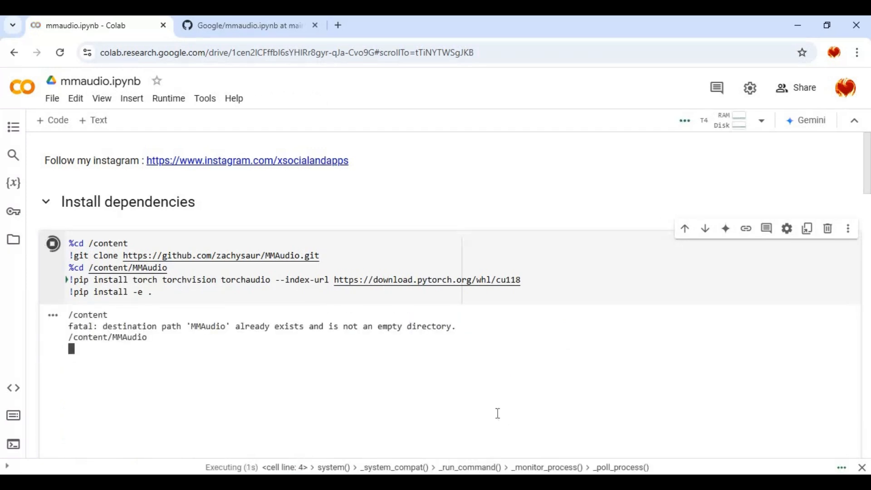
scroll(down, 3)
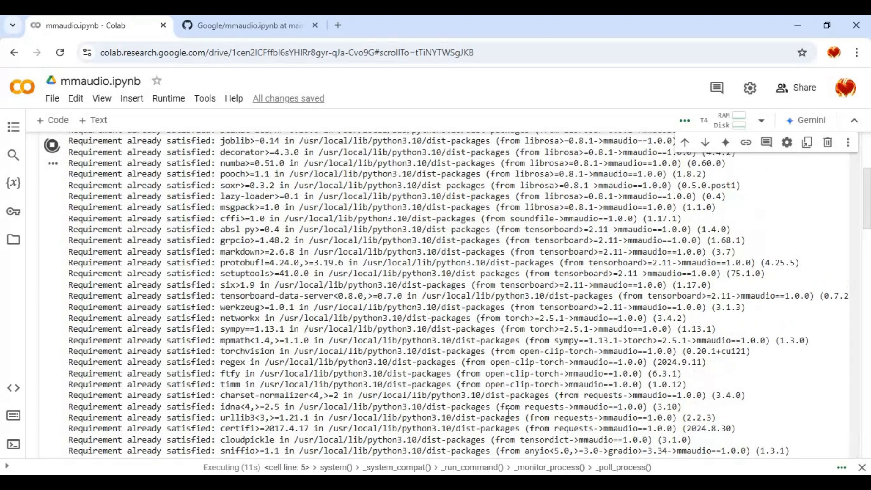
scroll(down, 3)
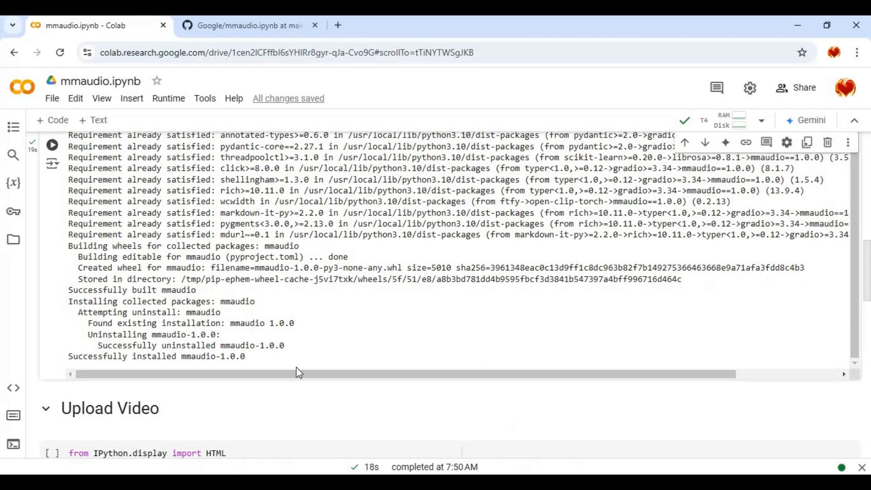
scroll(down, 3)
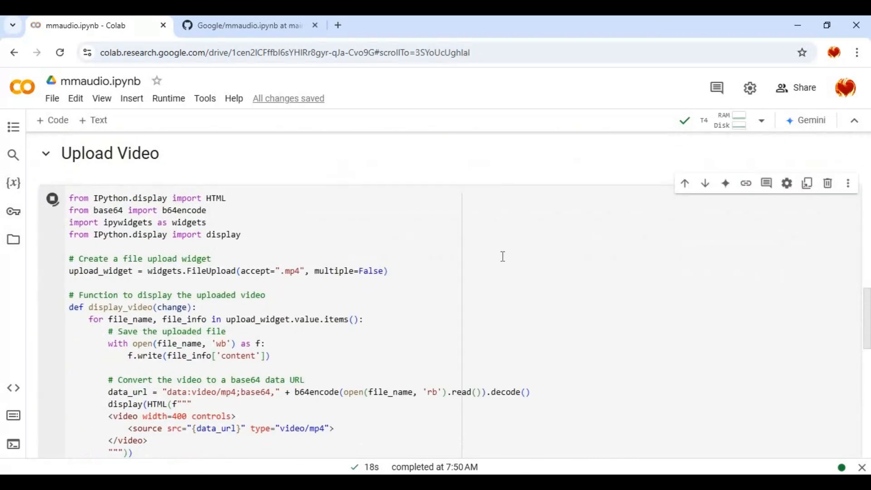
Step: Upload the parrot video 322875732015239177.mp4 through the Upload Video cell
scroll(down, 3)
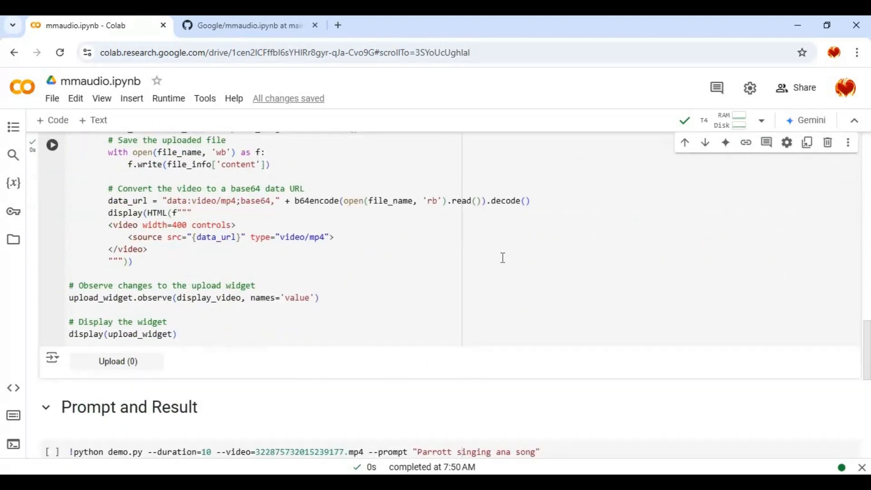
click(117, 361)
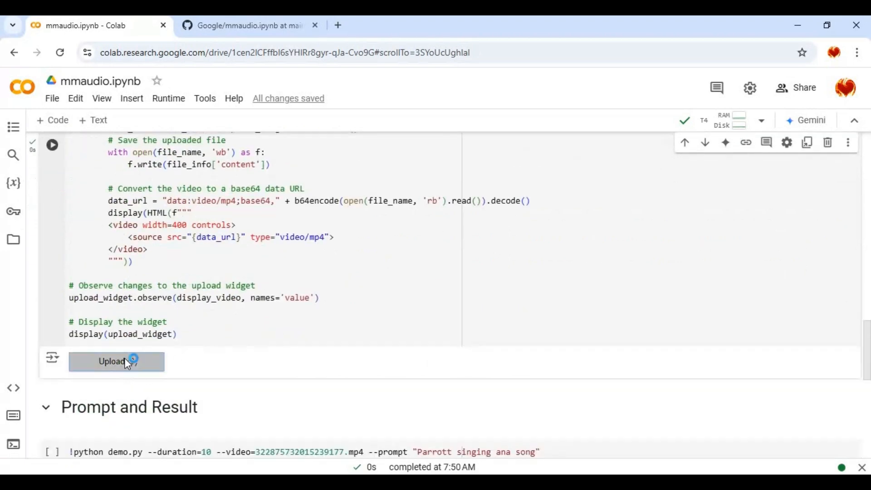
click(116, 361)
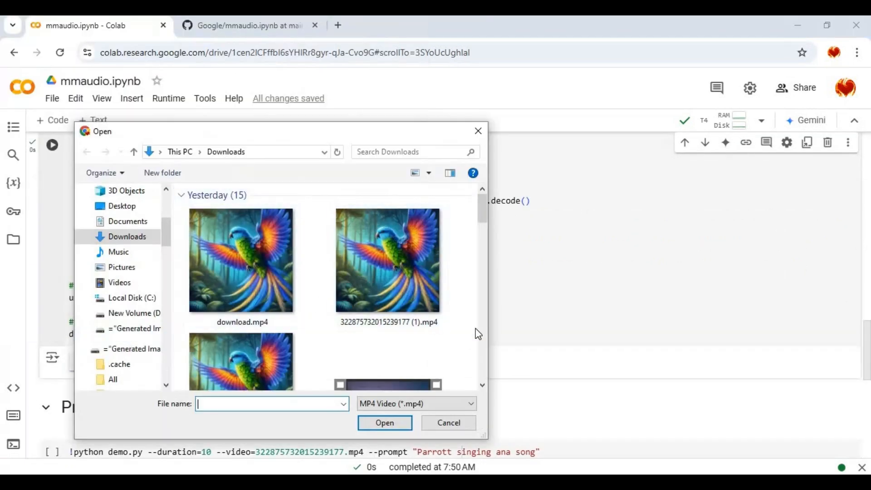
mouse_move(402, 323)
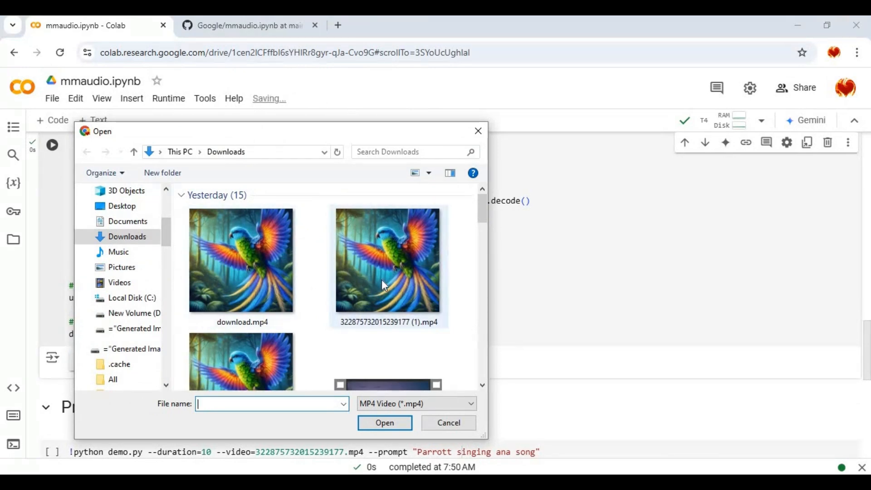
scroll(down, 3)
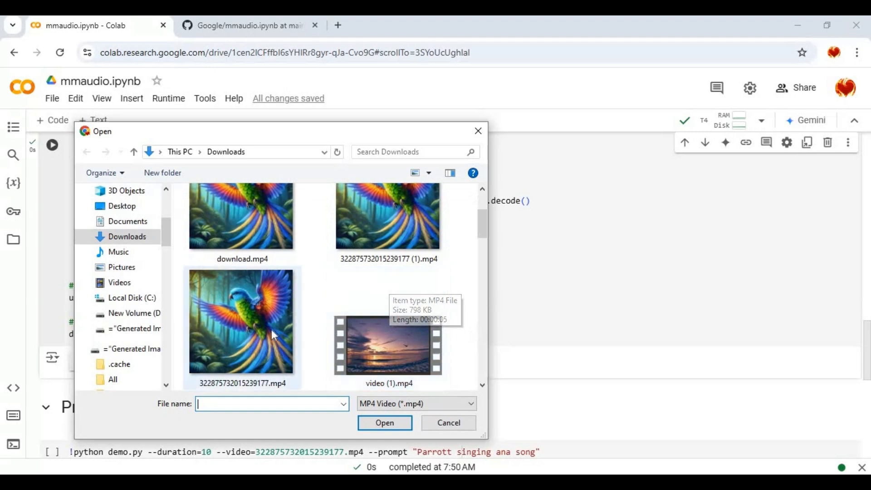
right_click(242, 322)
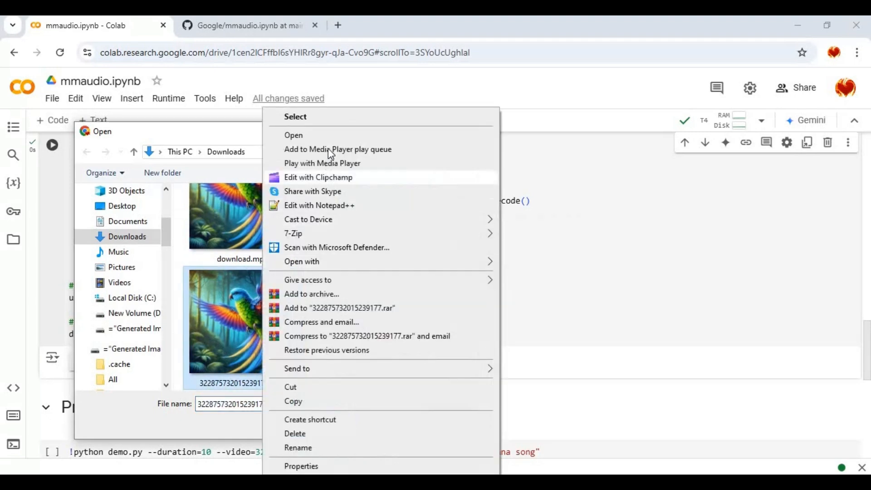
click(322, 162)
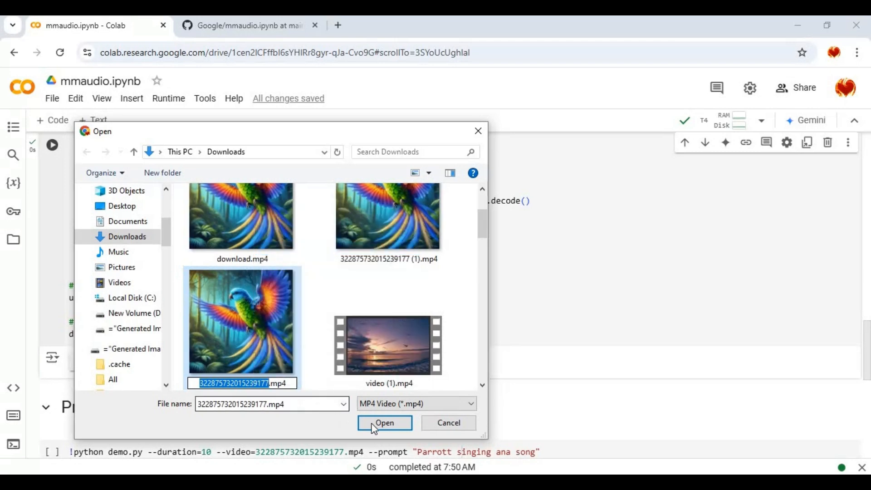
click(384, 422)
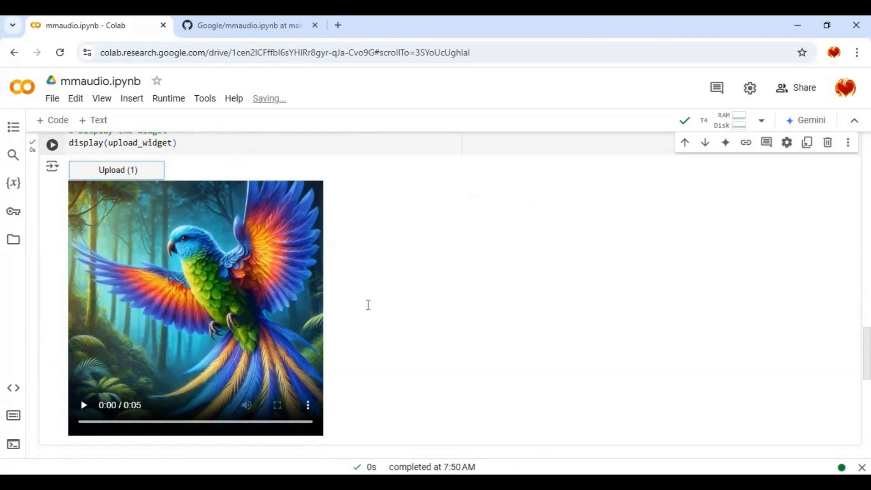
Step: Replace the prompt string with "parrot singing a song , wind noice"
scroll(down, 3)
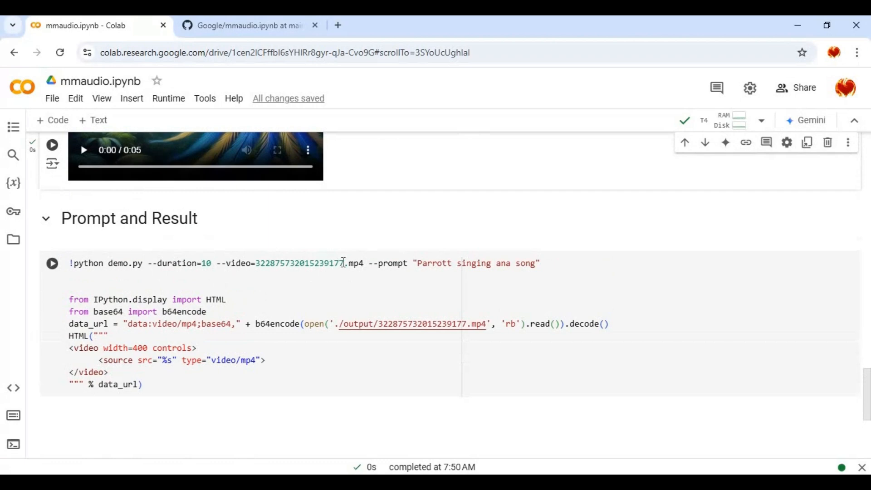
double_click(299, 262)
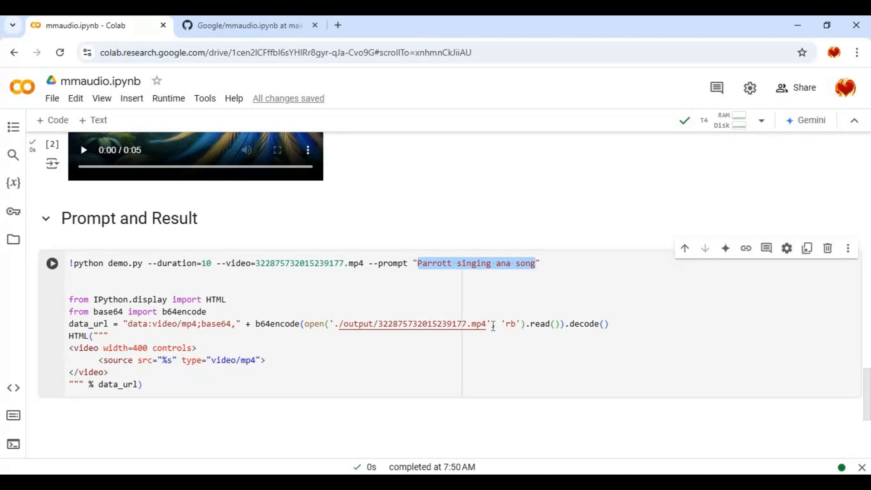
text(parr)
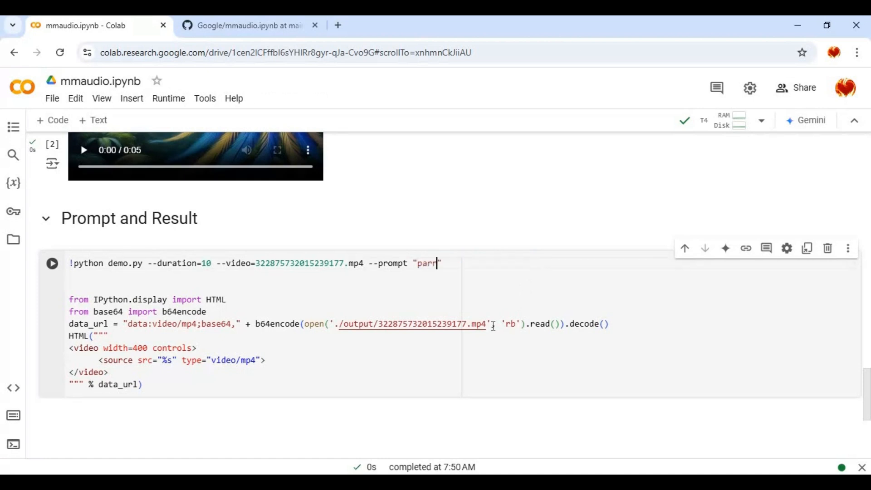
text(ot sin)
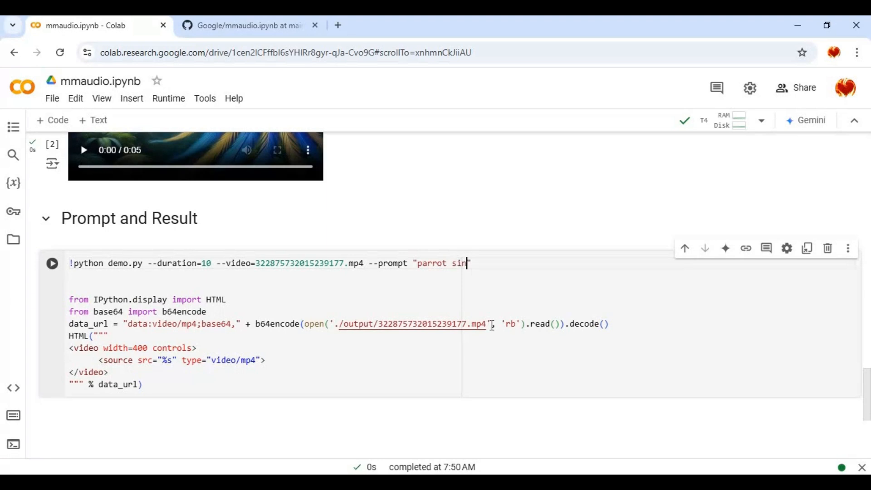
text(ging)
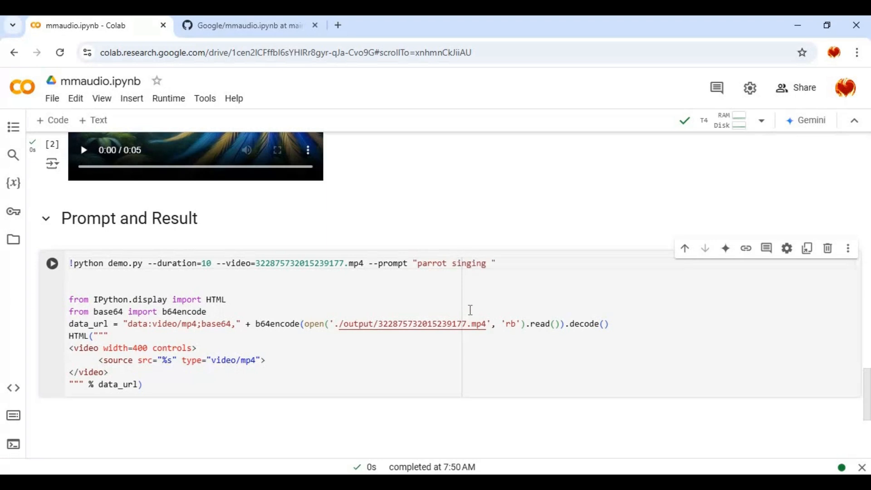
text(a song)
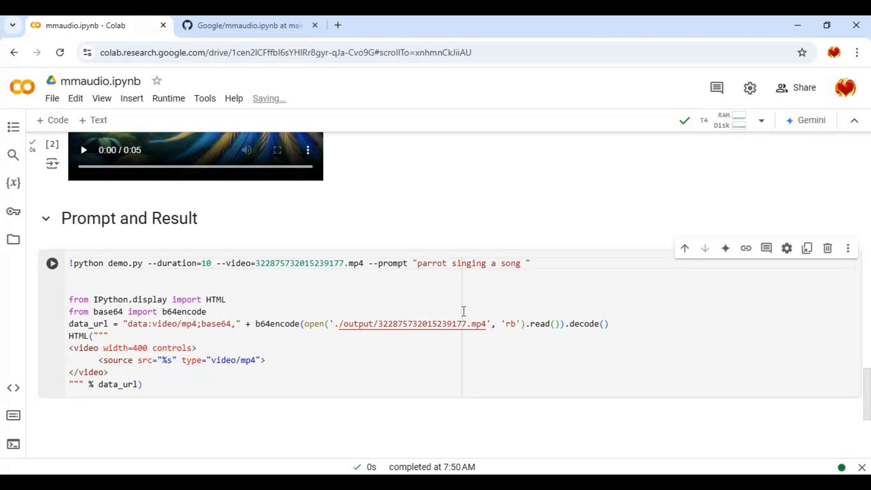
text(, wi)
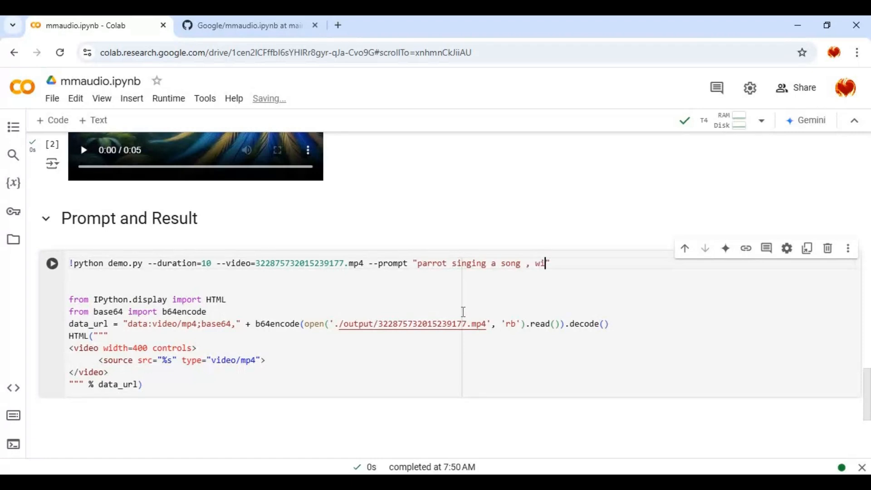
text(d noi)
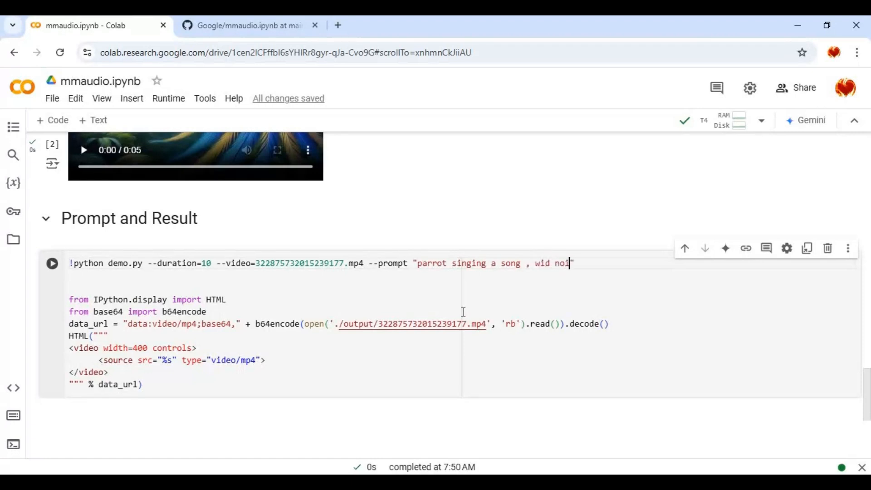
text(ce)
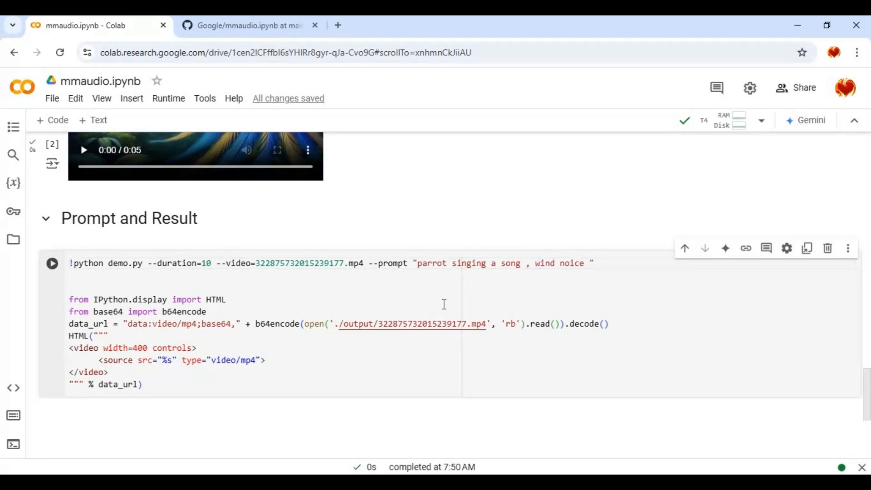
mouse_move(726, 178)
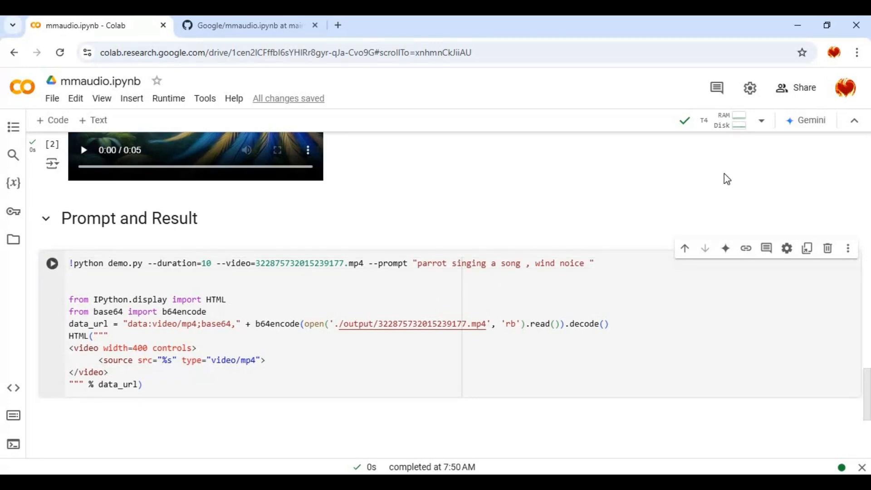
Step: Run the Prompt and Result cell to generate sound for the parrot video
click(51, 262)
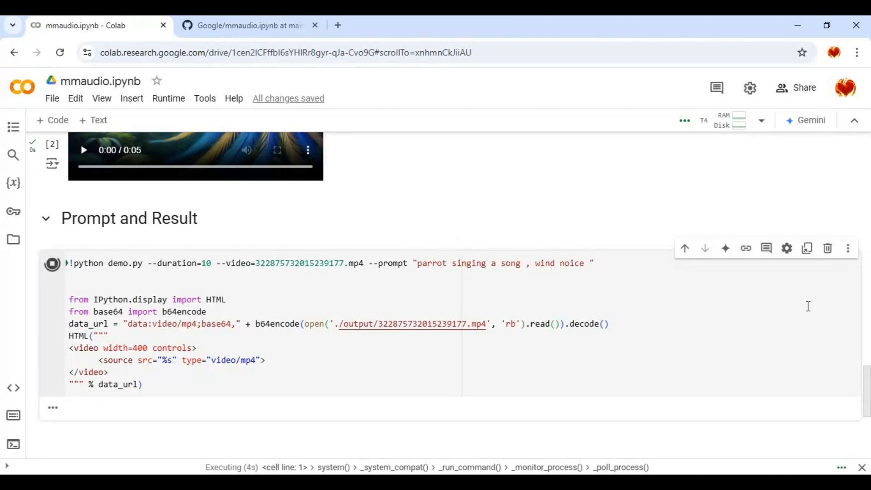
mouse_move(801, 297)
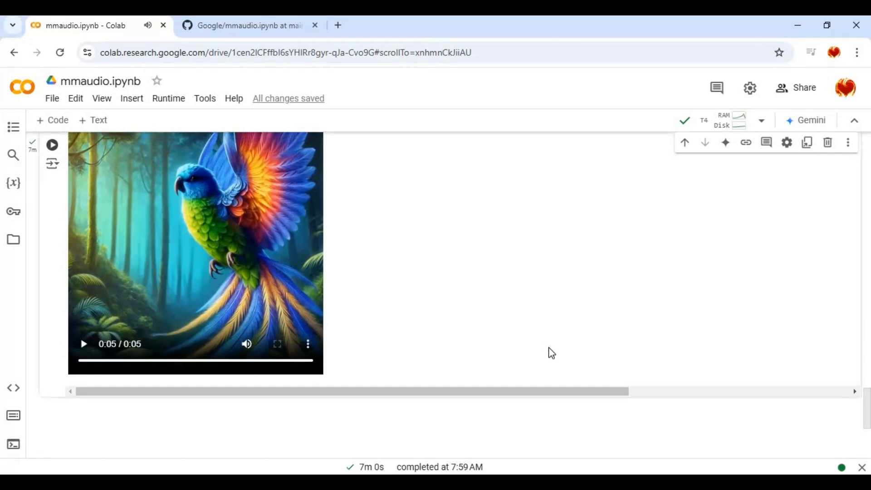
Step: Upload 321686287706382337.mp4 from Documents through the Upload Video cell
scroll(down, 3)
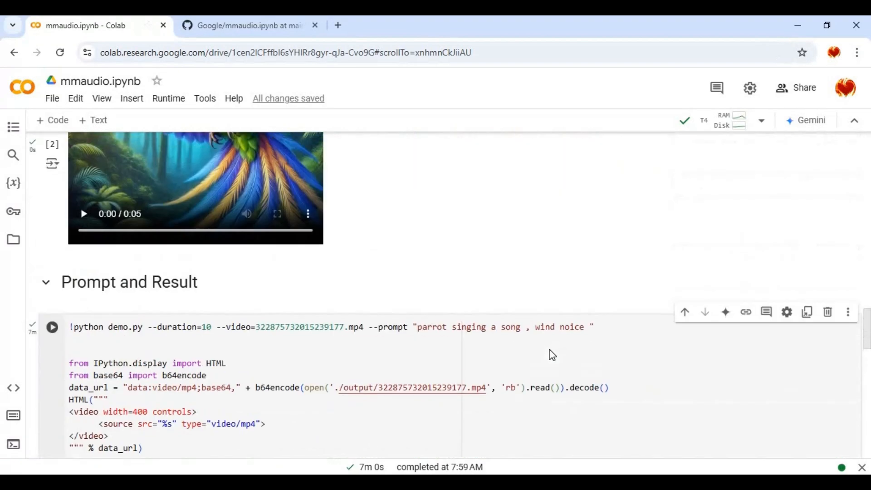
scroll(up, 3)
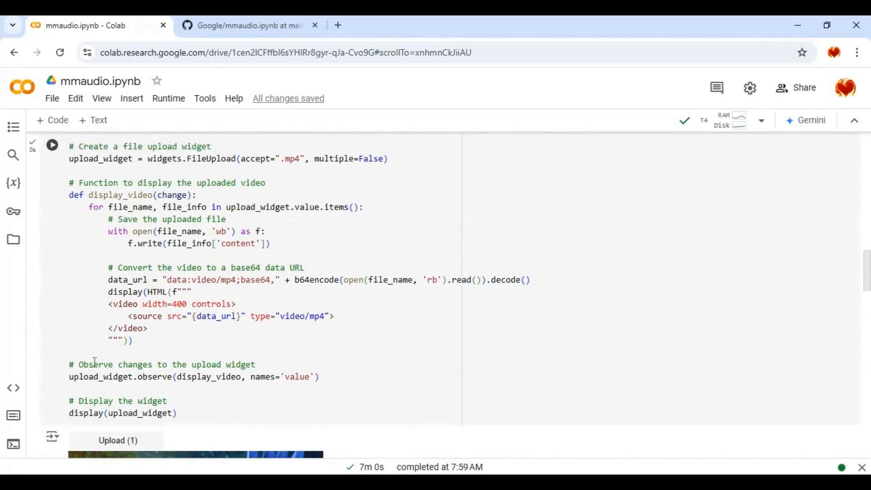
scroll(up, 3)
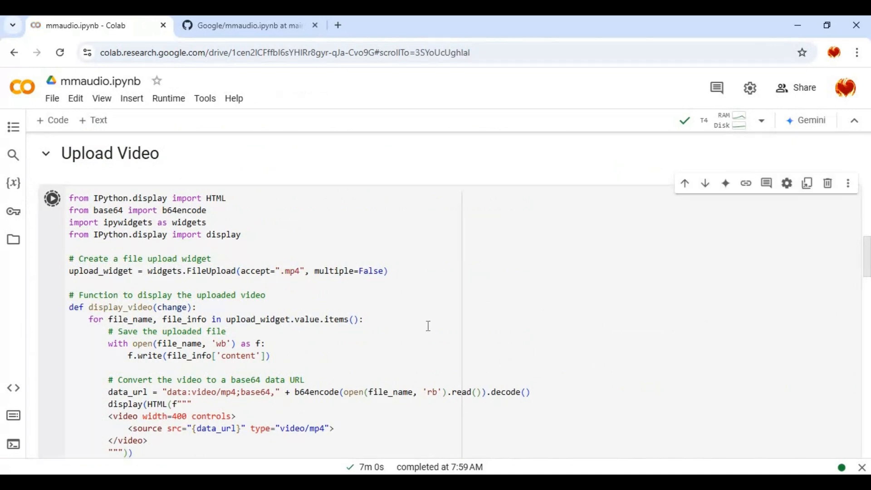
scroll(down, 3)
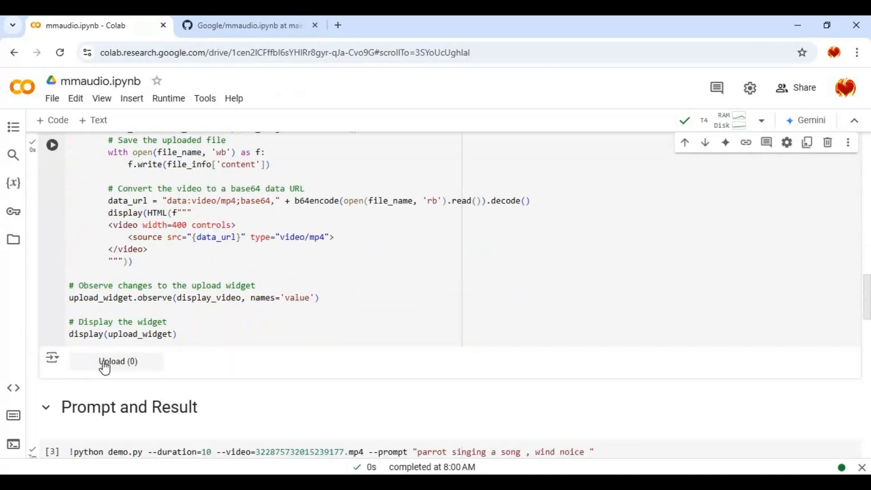
click(118, 361)
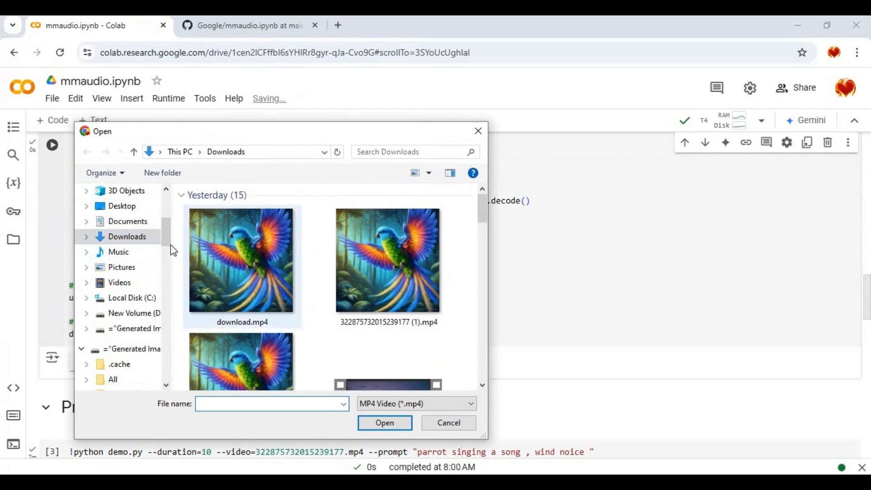
click(127, 221)
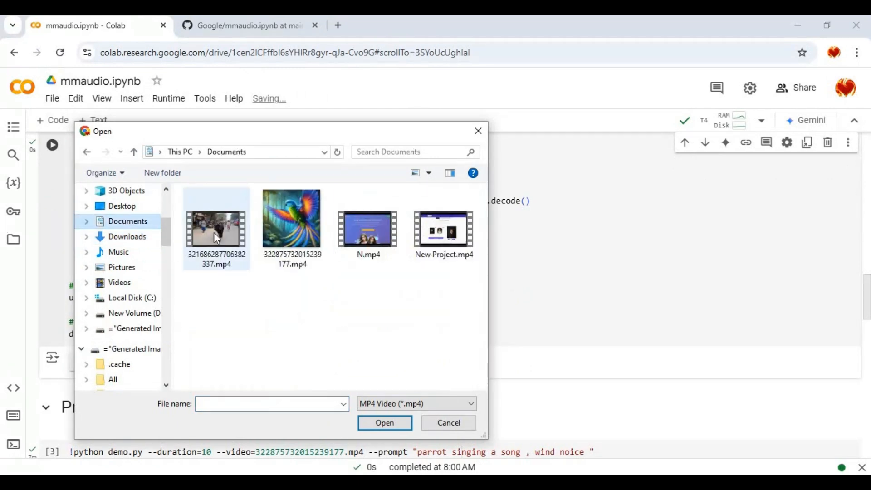
click(384, 423)
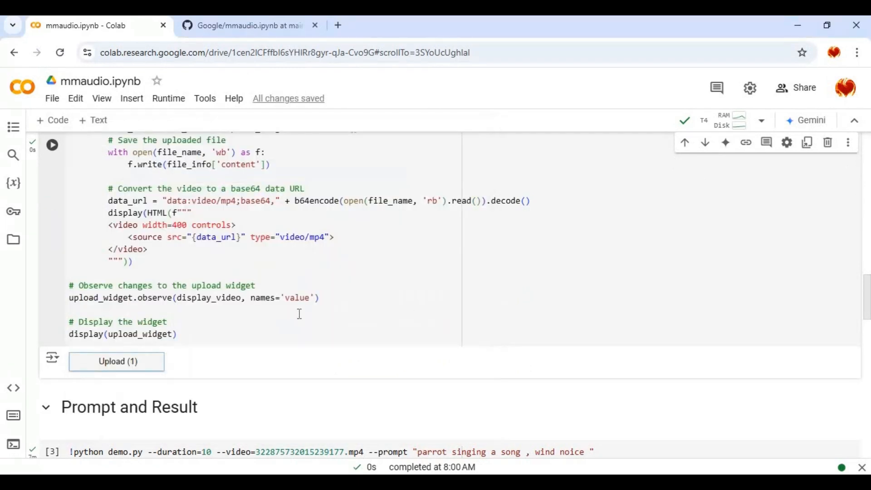
mouse_move(116, 361)
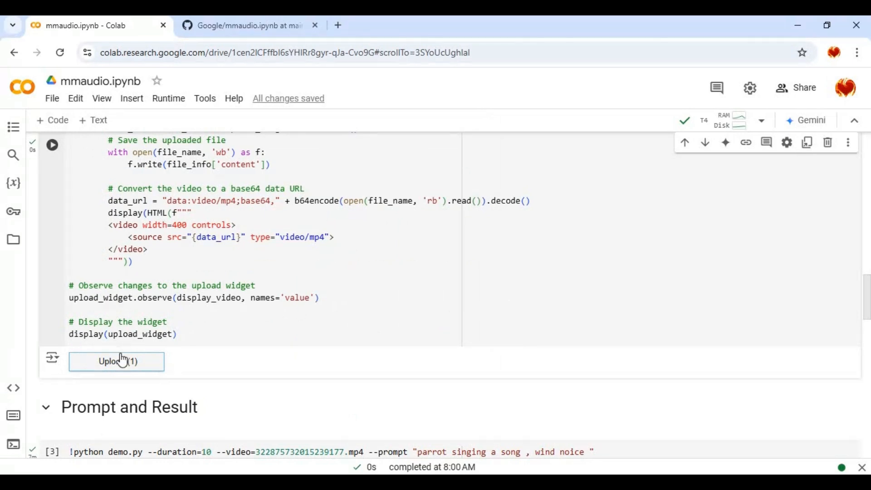
click(116, 361)
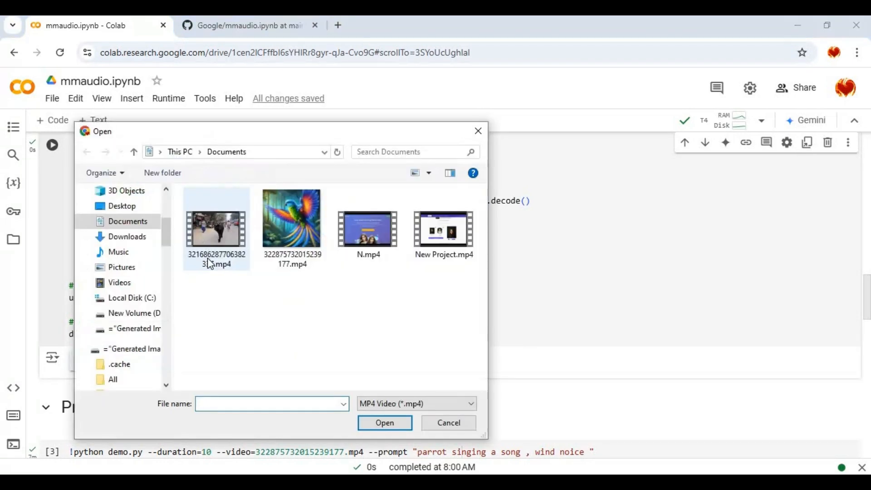
click(216, 227)
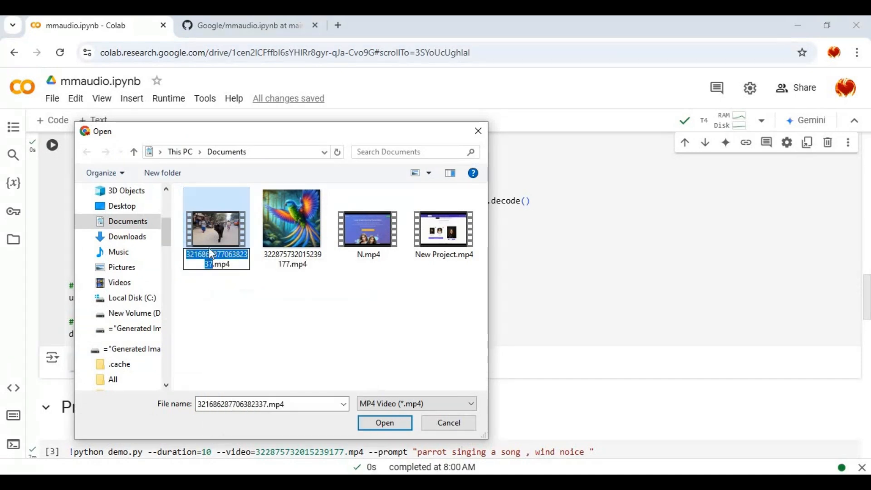
click(384, 423)
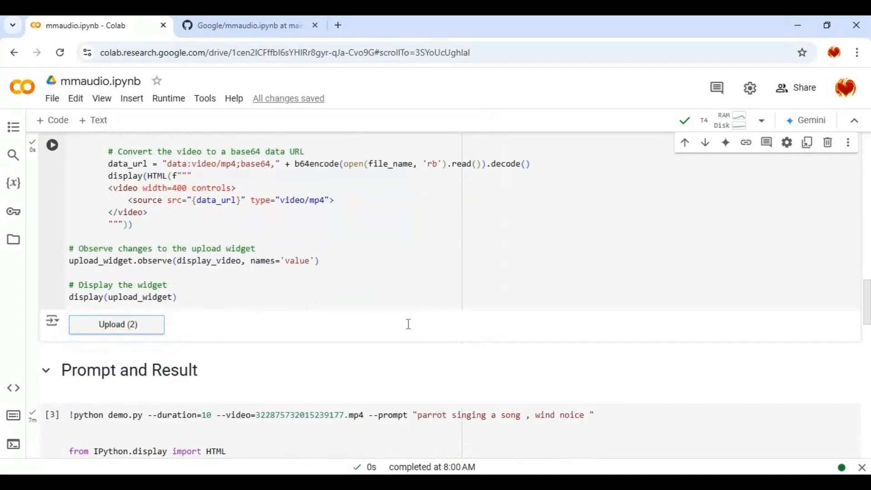
scroll(down, 3)
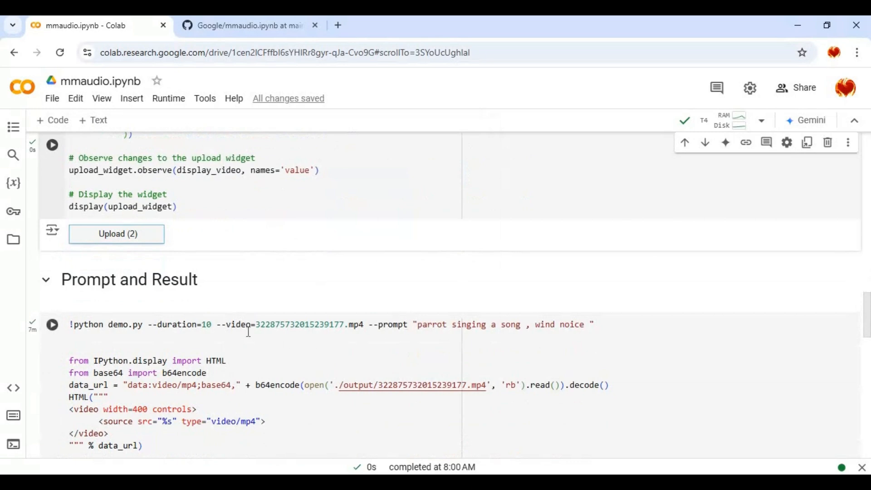
click(258, 325)
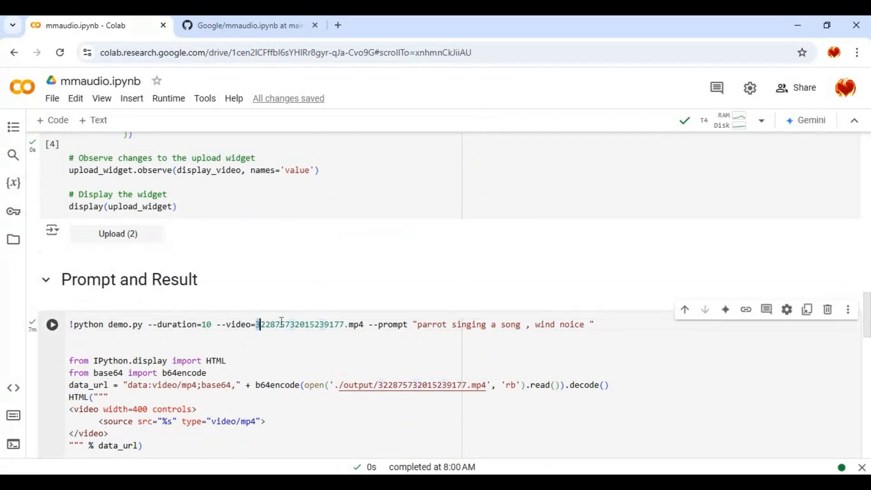
double_click(300, 325)
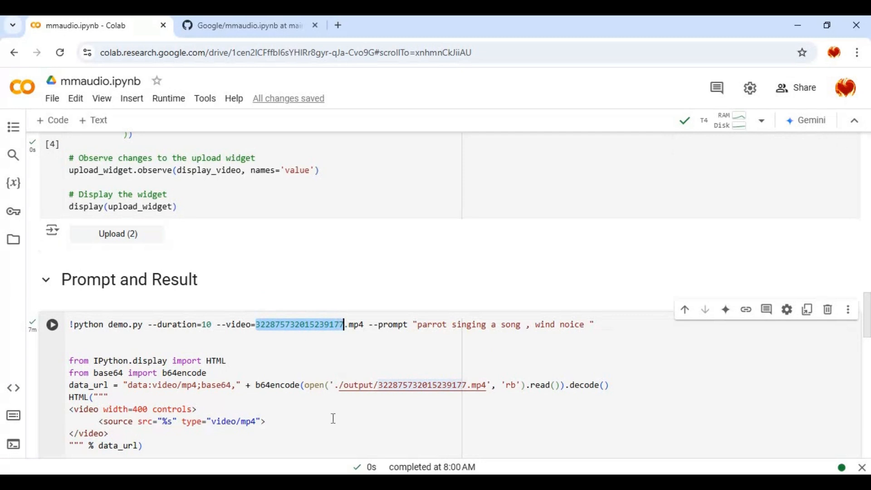
text(321686287706382337)
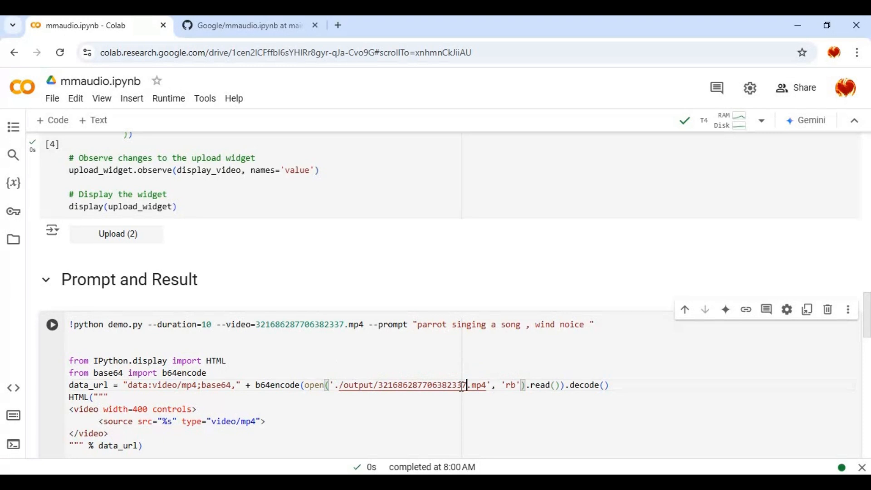
mouse_move(199, 240)
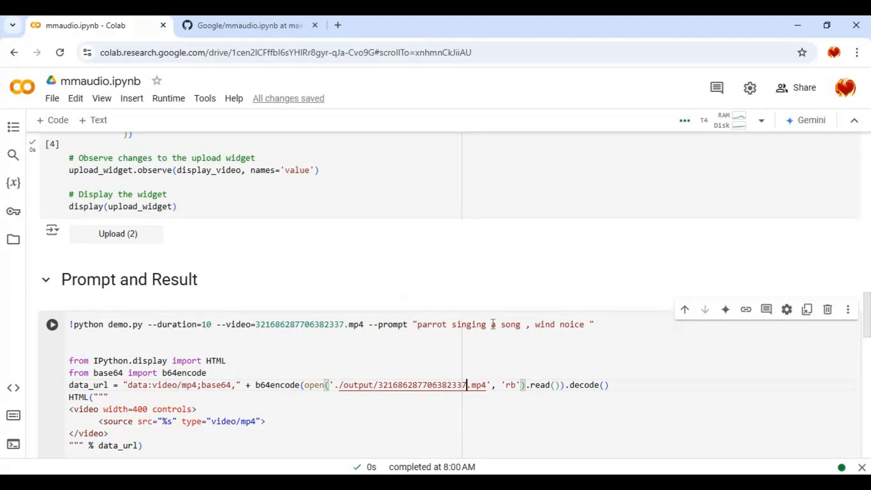
Step: Replace the parrot prompt, retyping it as "wolf growli…"
double_click(499, 325)
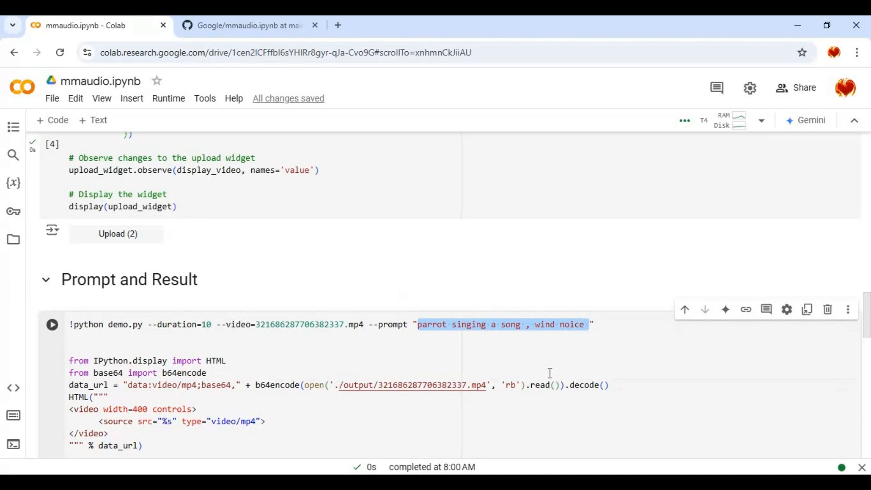
text(wolf)
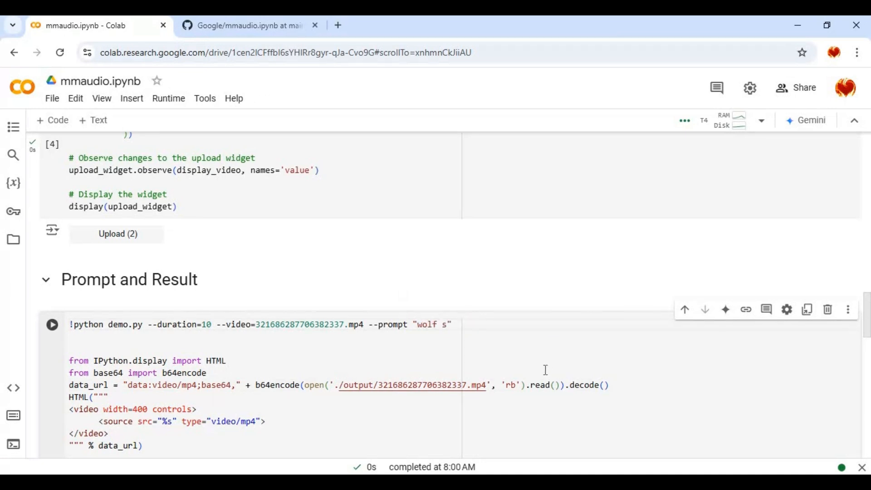
key(Backspace)
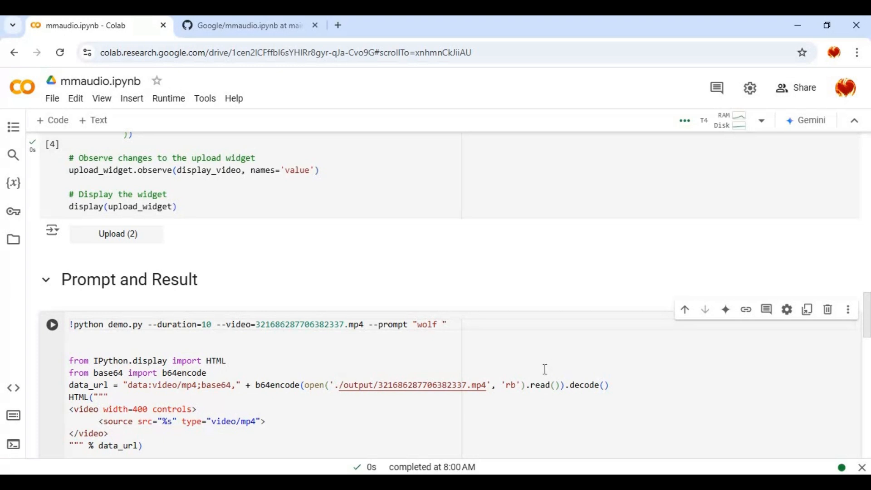
text(growling sou)
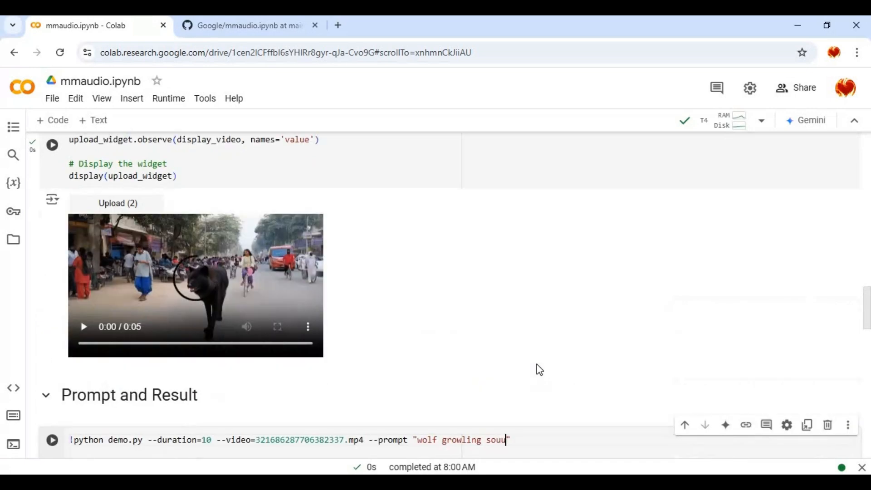
Step: Finish the prompt as "wolf growling sound" and view the generated output video
scroll(down, 3)
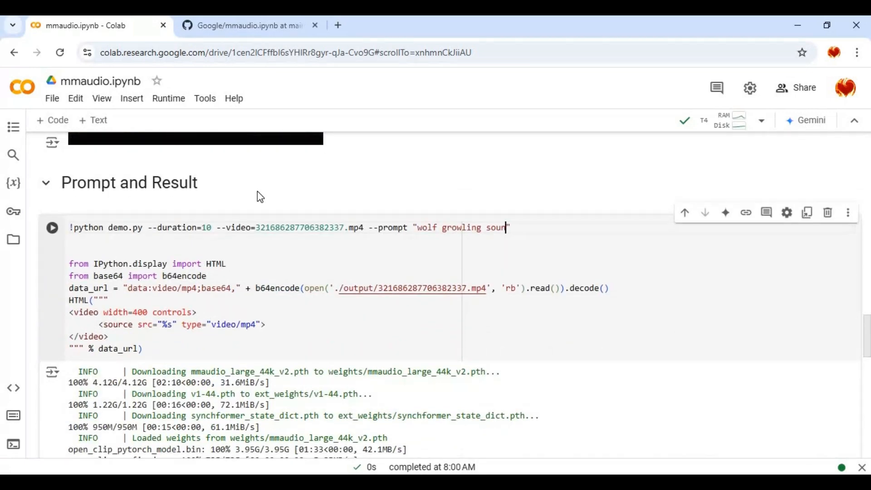
text(d)
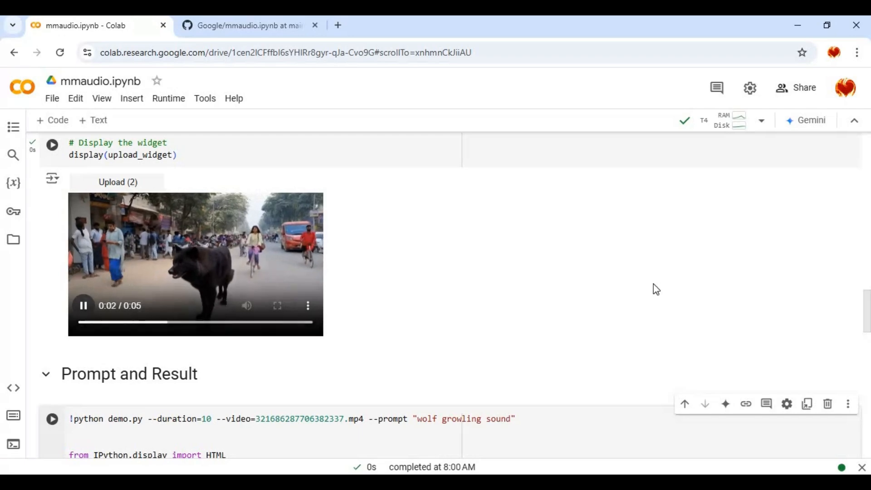
scroll(down, 3)
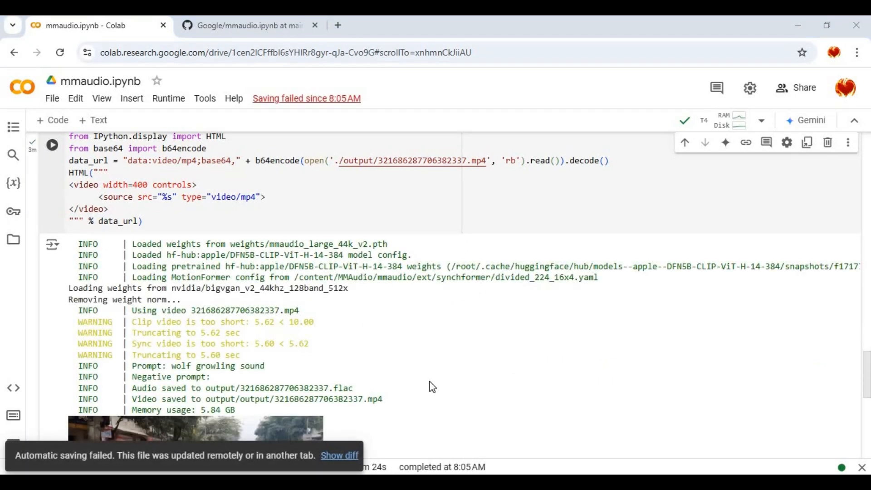
Step: Play the generated wolf street video with its growling audio, then select 'growling' in the prompt
scroll(down, 3)
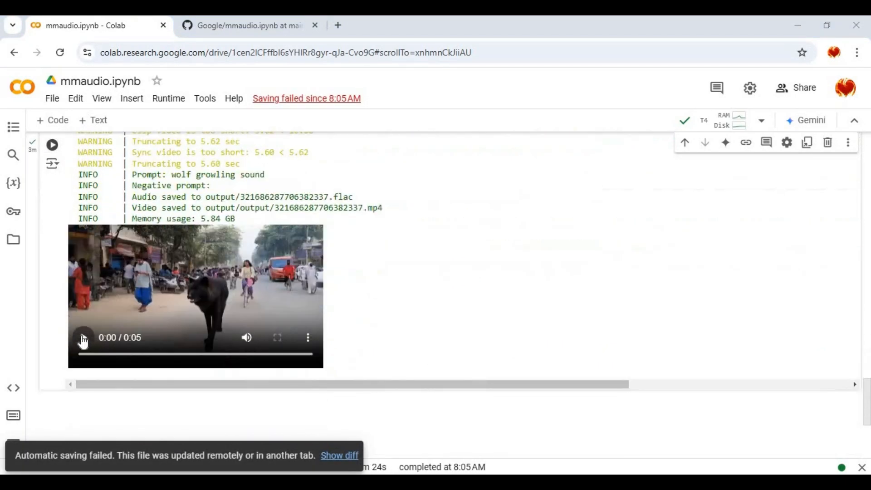
click(82, 337)
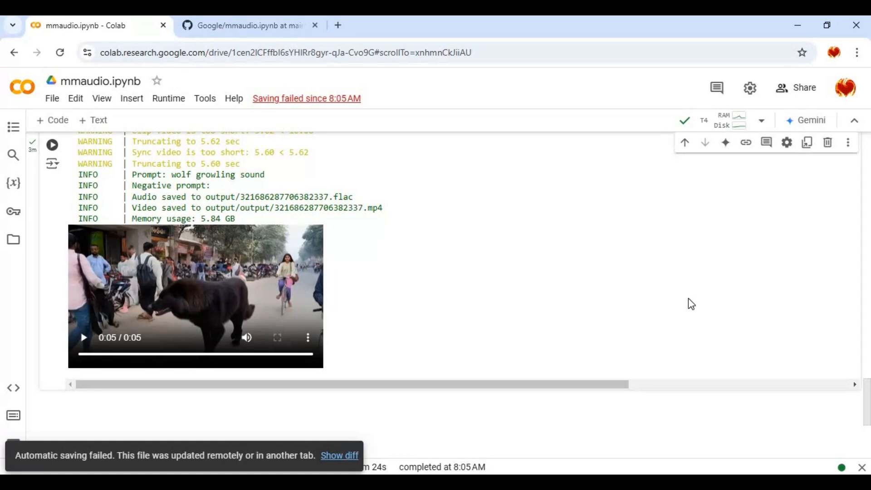
scroll(down, 3)
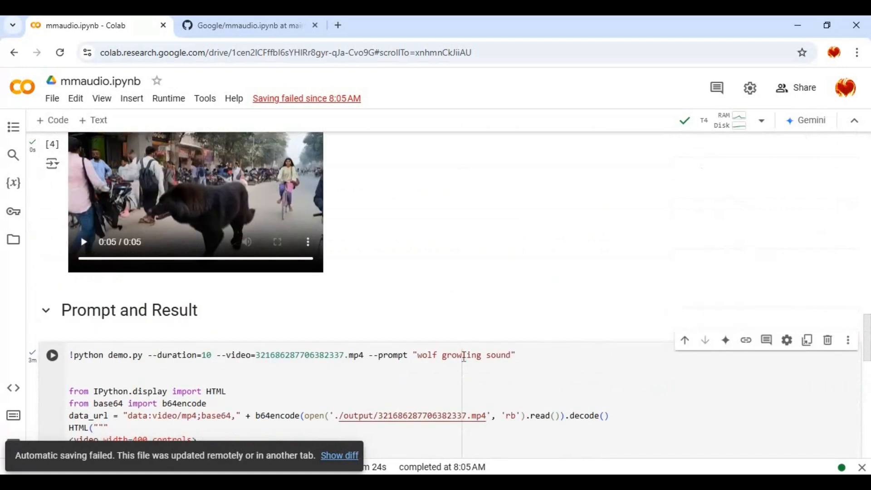
double_click(459, 355)
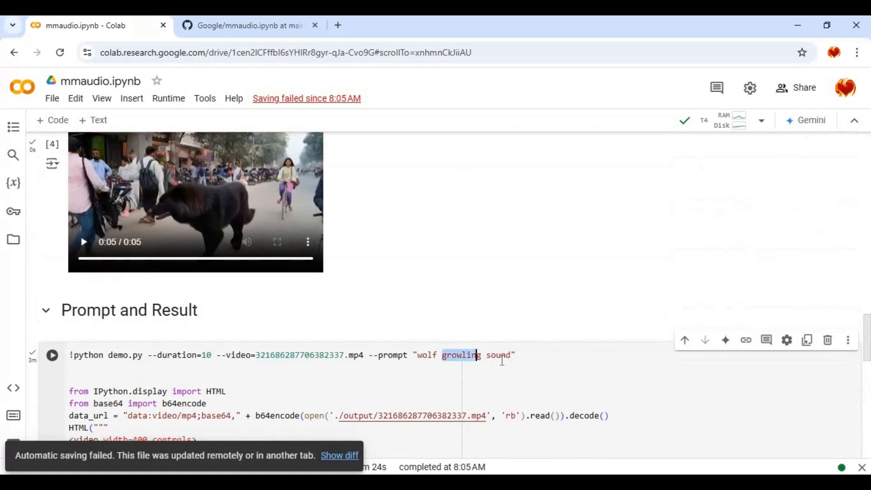